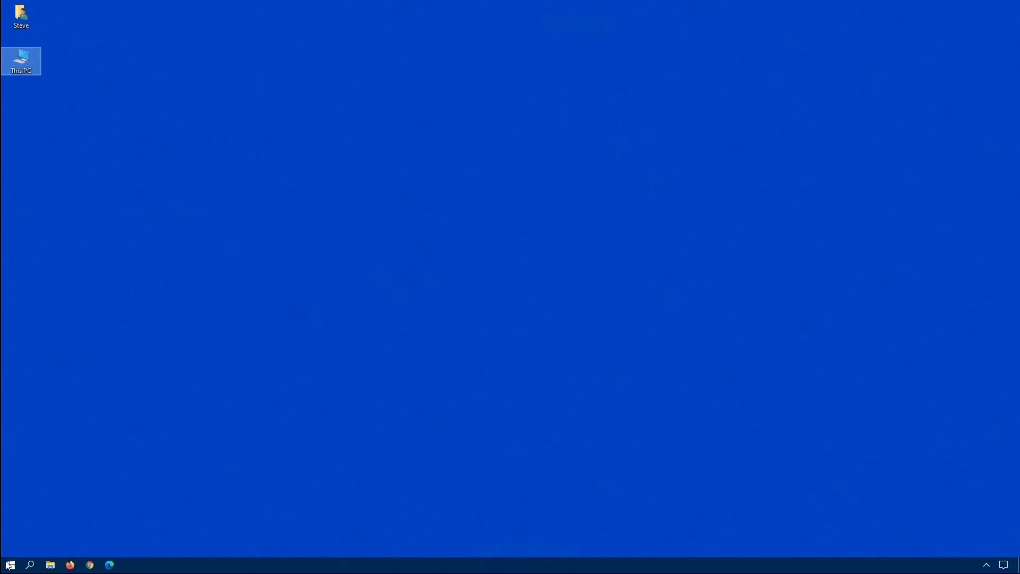
# Launch Command Prompt as administrator and run bcdedit /export C:\Backups\BCD_Backup.
pyautogui.click(9, 565)
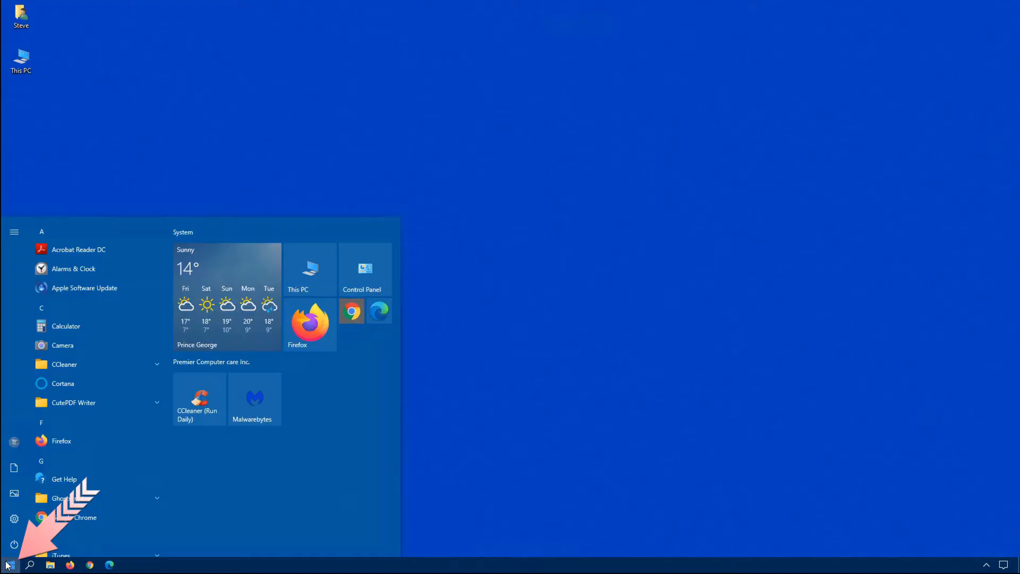
pyautogui.write('comm')
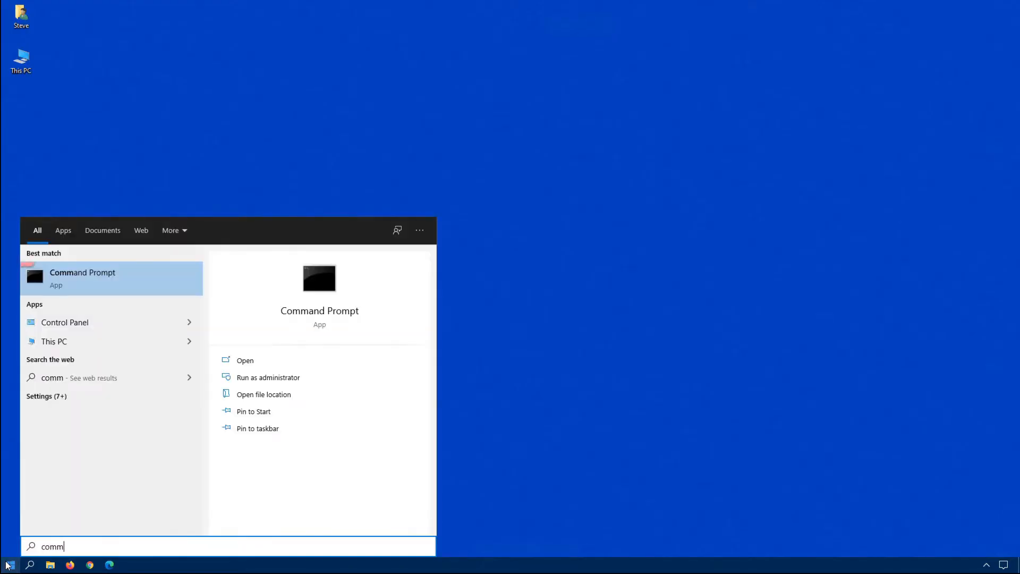
pyautogui.rightClick(81, 278)
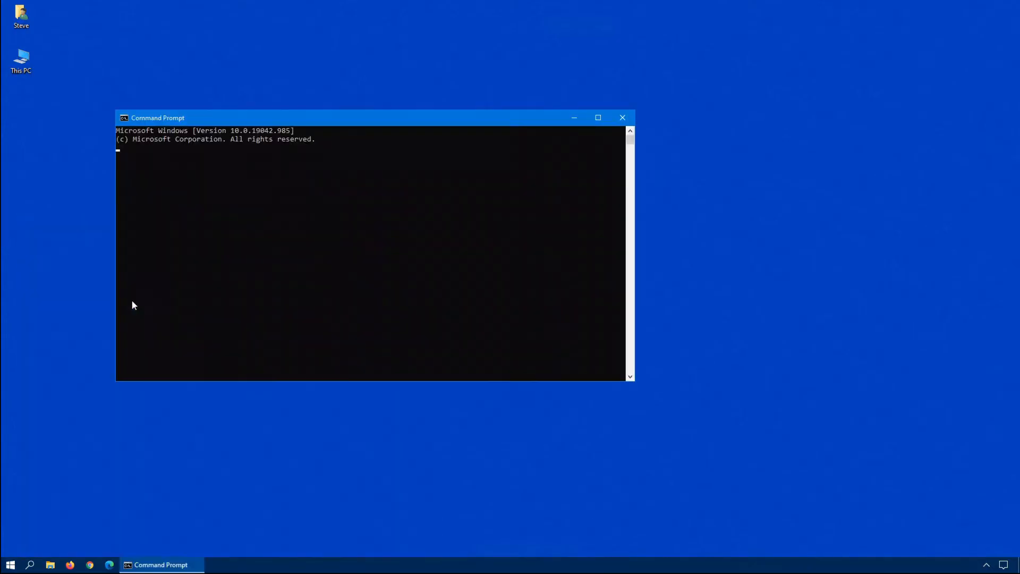
pyautogui.write('bcdedit /export C:\\Backups\\BCD_Backup')
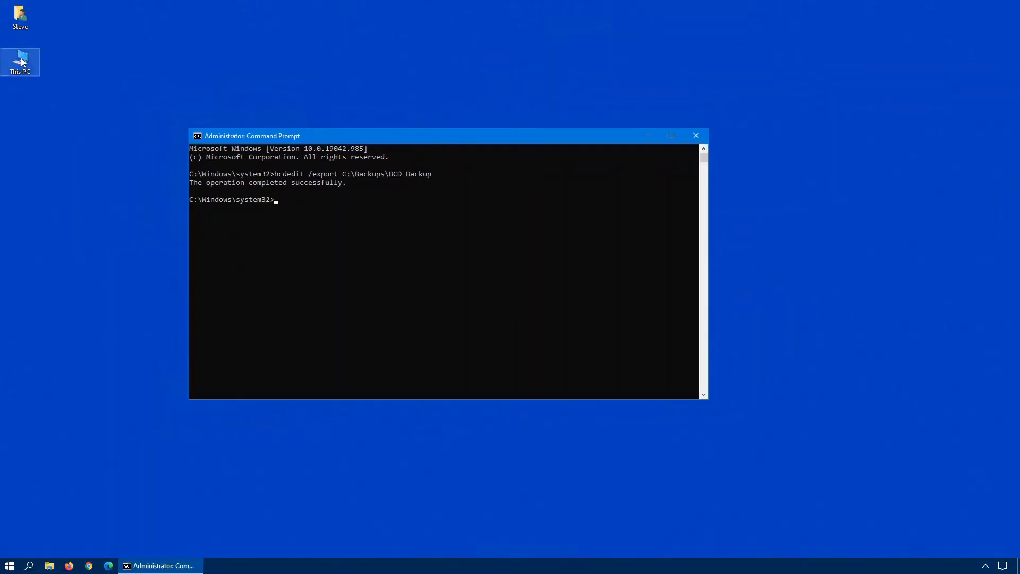
# Browse This PC > System (C:) > Backups and locate the BCD_Backup file.
pyautogui.doubleClick(20, 62)
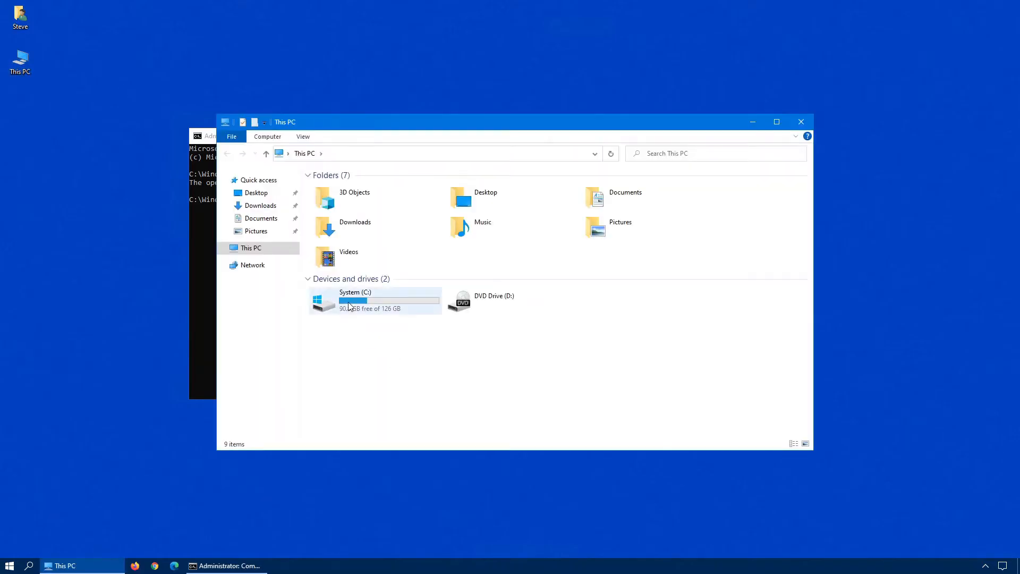
pyautogui.doubleClick(349, 299)
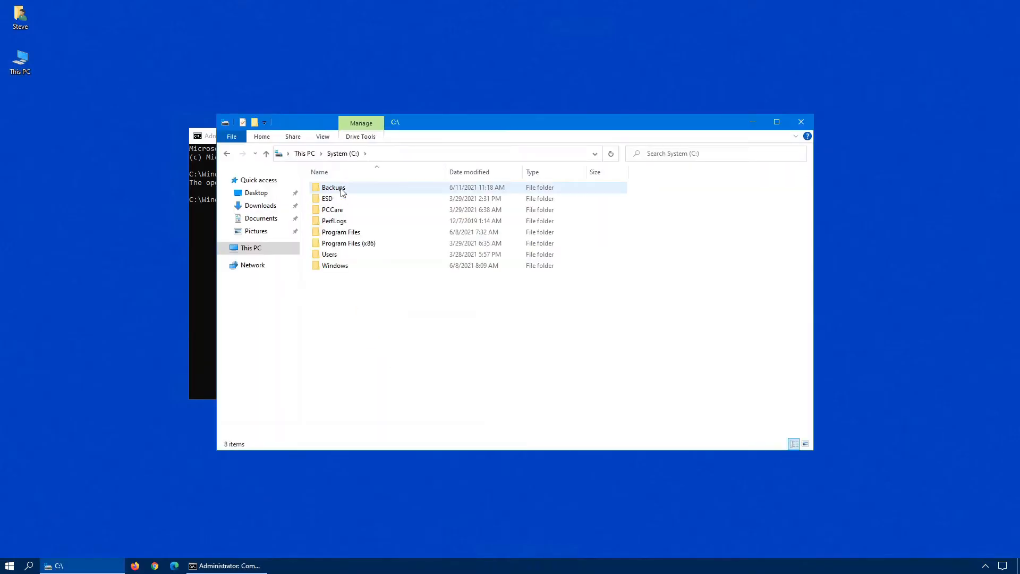
pyautogui.doubleClick(333, 188)
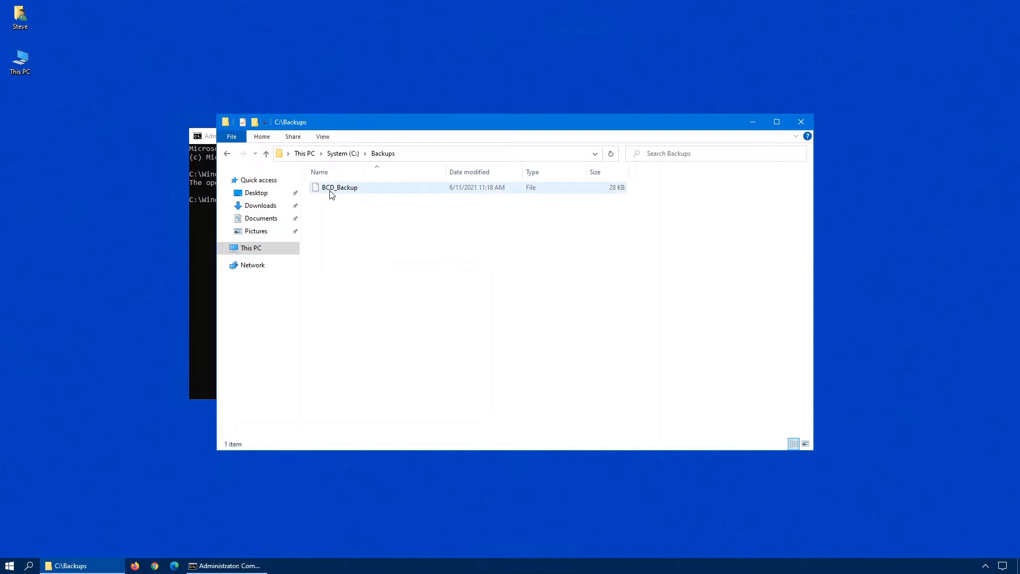
pyautogui.click(224, 565)
pyautogui.write('bcdedit /set {default} safeboot minimal')
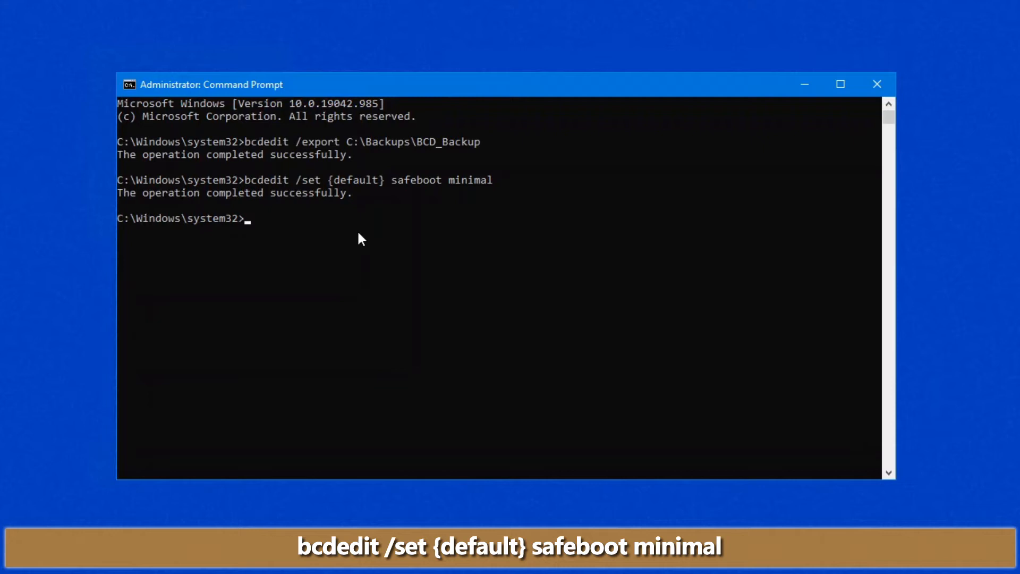
# Begin the bcdedit command to set the default entry to safeboot minimal.
pyautogui.write('b')
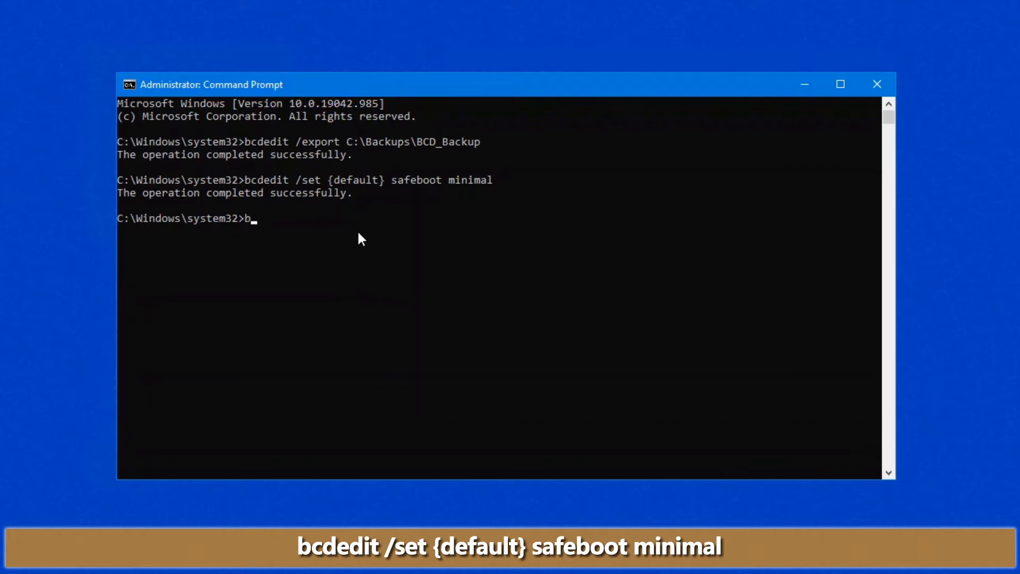
pyautogui.write('cd')
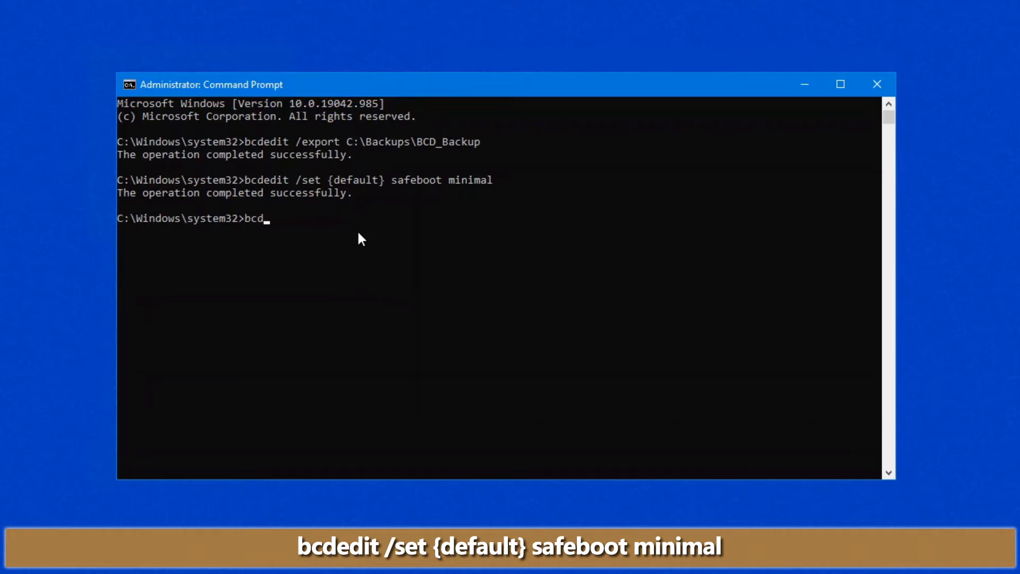
pyautogui.write('edit')
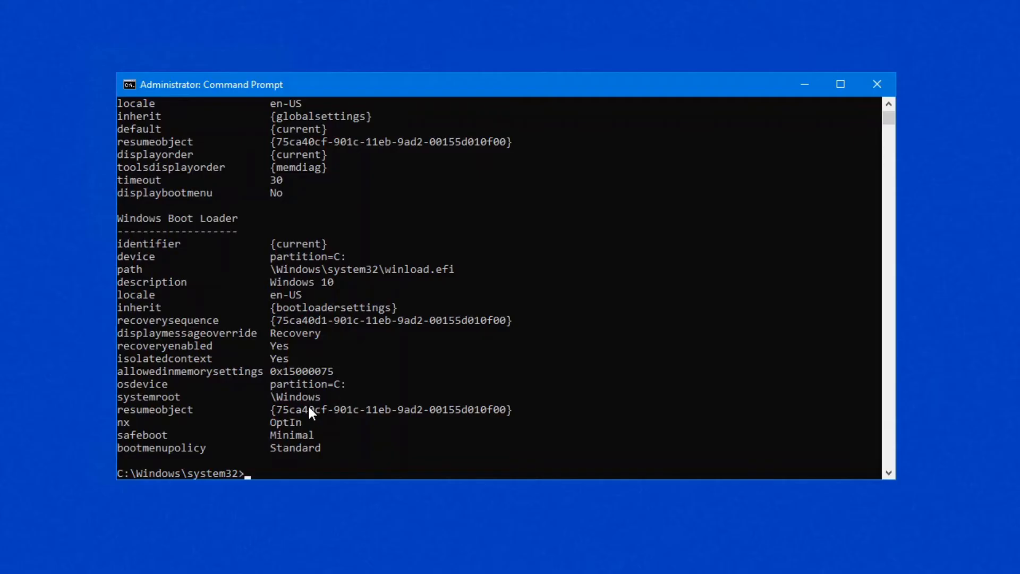
pyautogui.moveTo(318, 136)
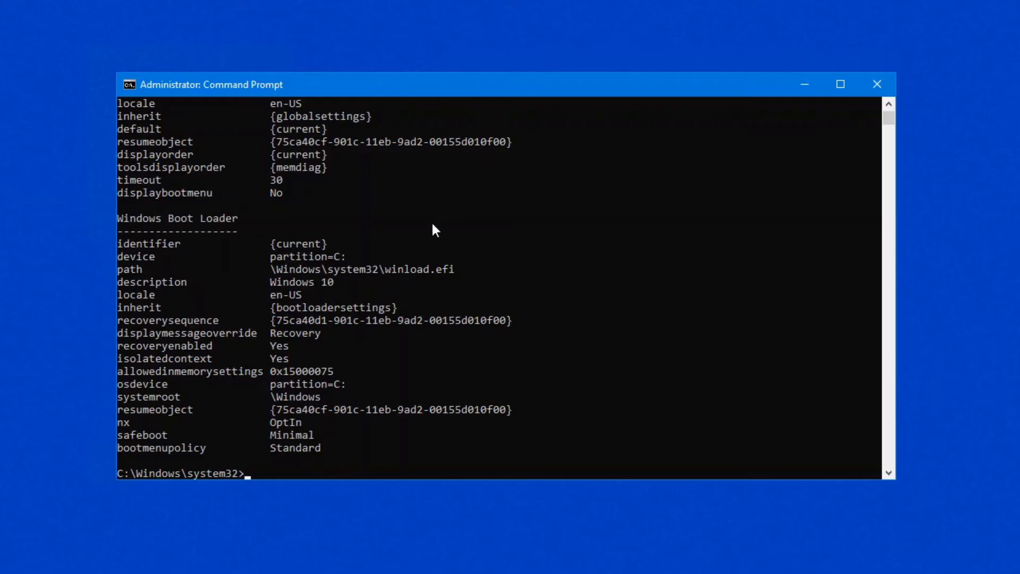
pyautogui.moveTo(337, 147)
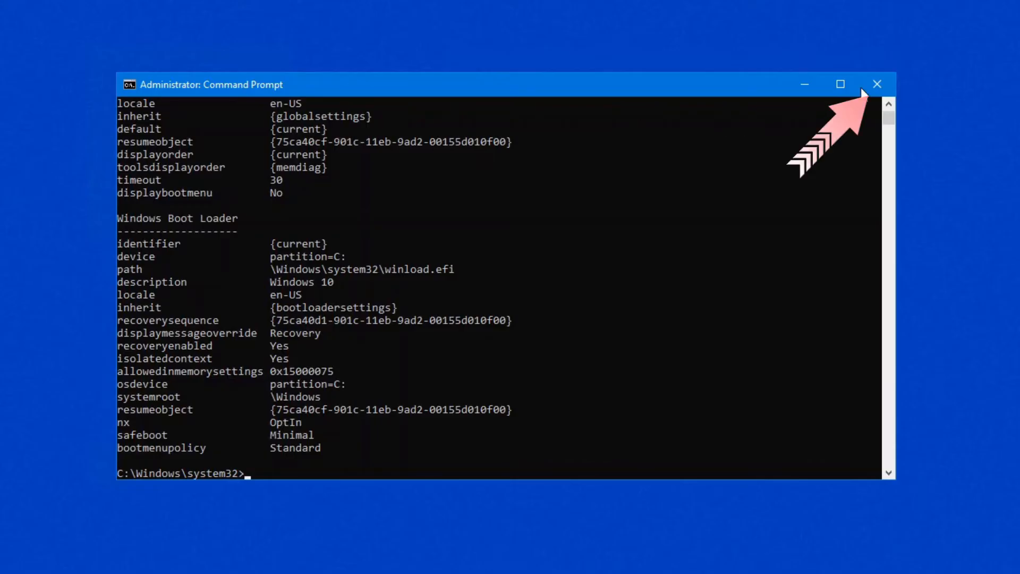
# Close Command Prompt and restart Windows from Start > Power into Safe Mode.
pyautogui.click(877, 84)
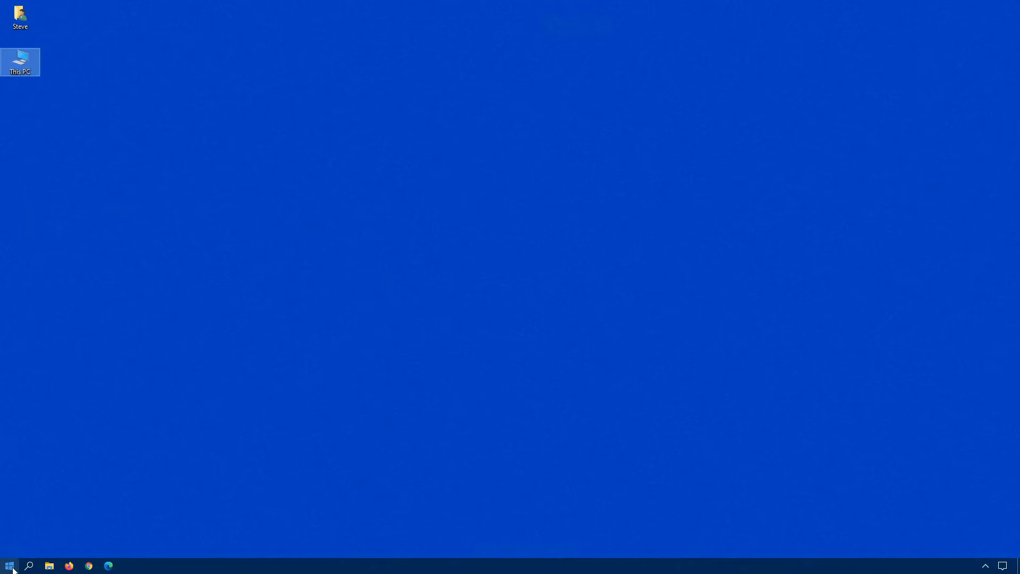
pyautogui.click(9, 565)
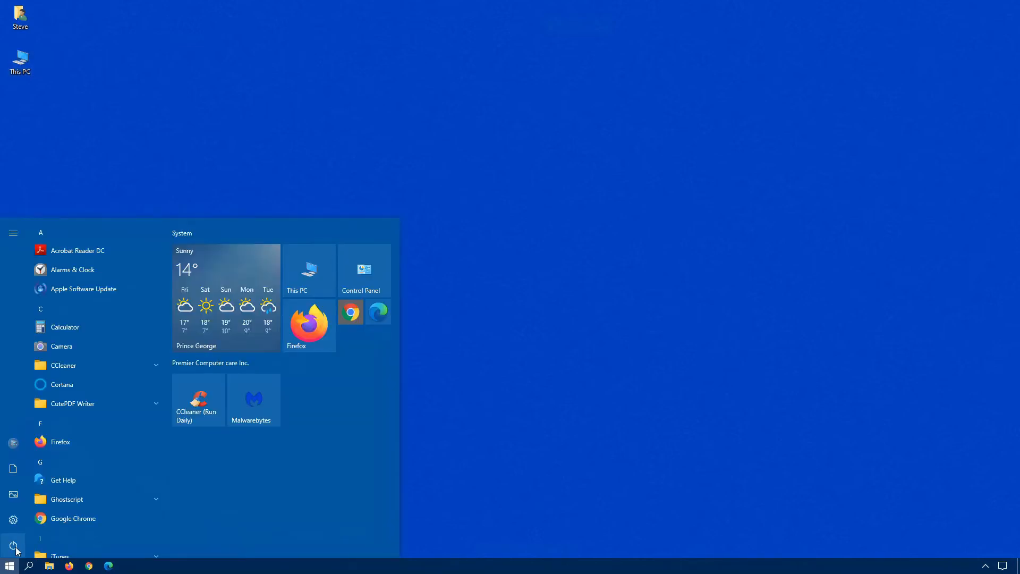
pyautogui.click(13, 545)
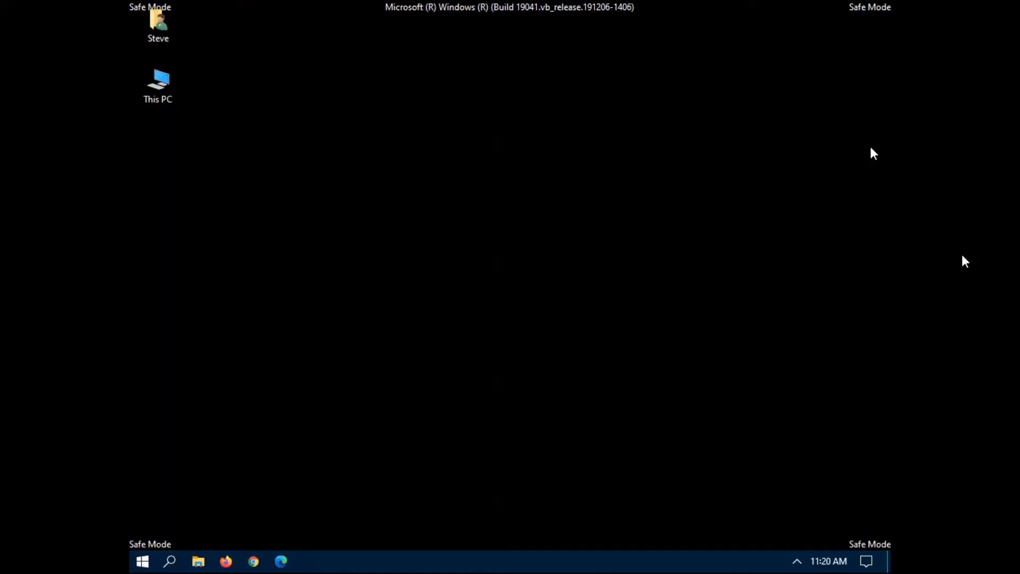
pyautogui.moveTo(875, 9)
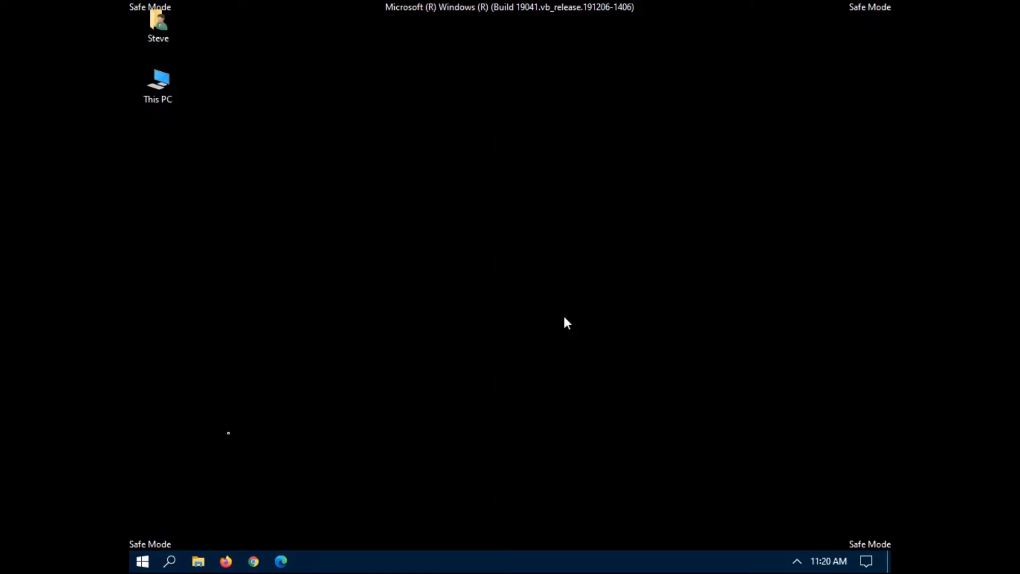
# Launch Command Prompt as administrator from the Start menu in Safe Mode.
pyautogui.click(142, 561)
pyautogui.write('comm')
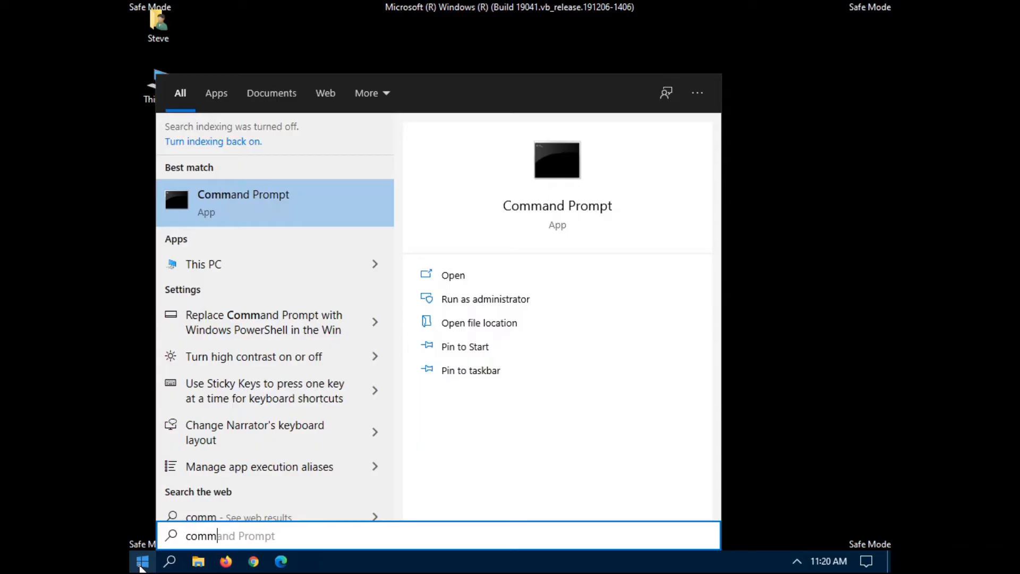
pyautogui.rightClick(243, 202)
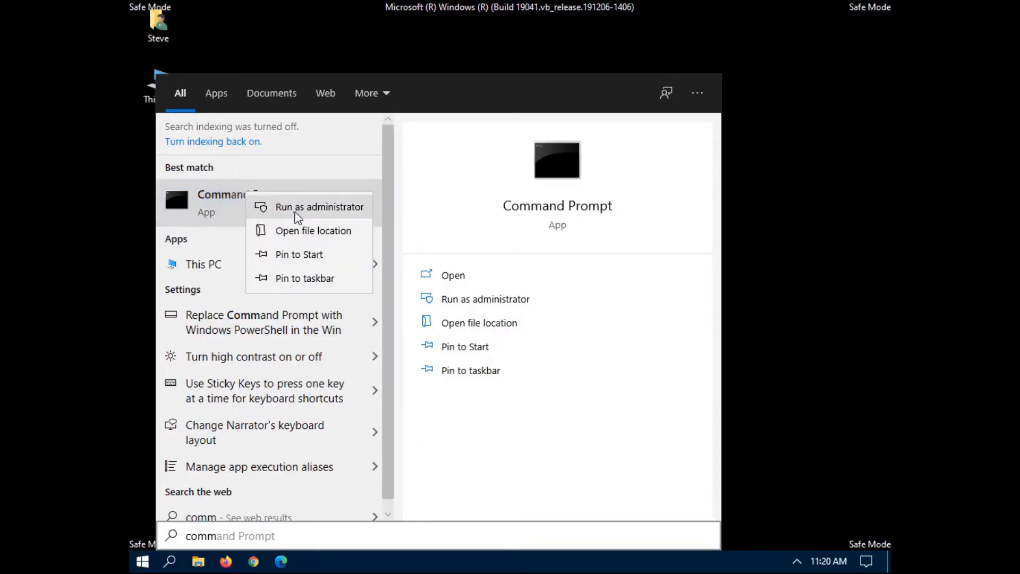
pyautogui.click(319, 206)
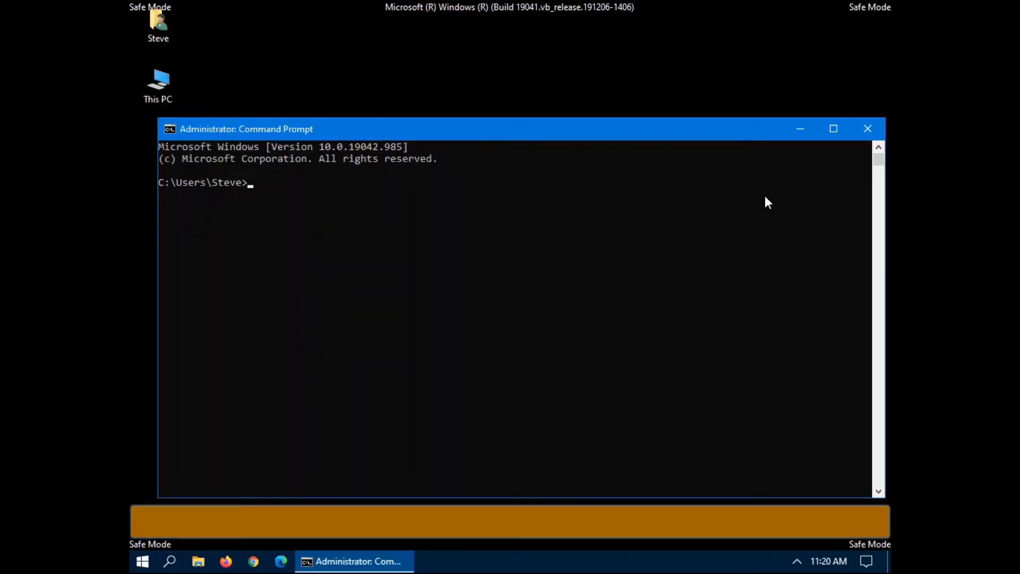
# Run bcdedit /deletevalue {default} safeboot to clear the safe boot setting.
pyautogui.write('b')
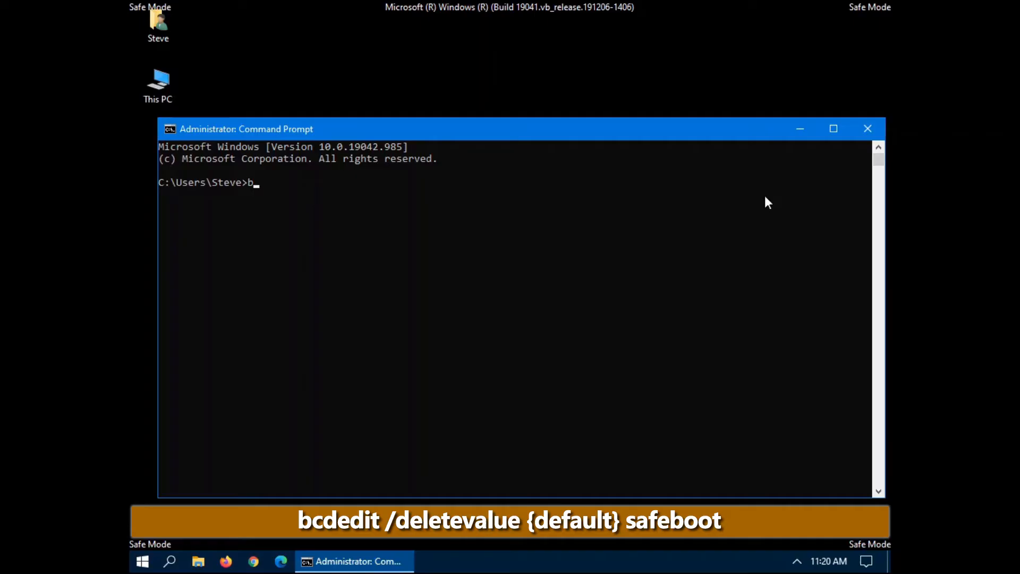
pyautogui.write('cdedit')
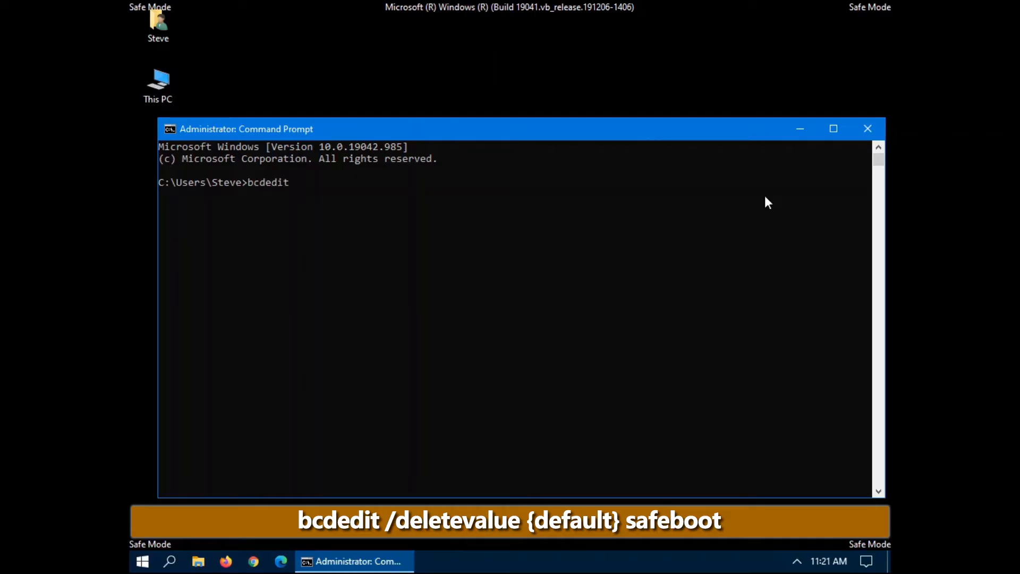
pyautogui.write('/')
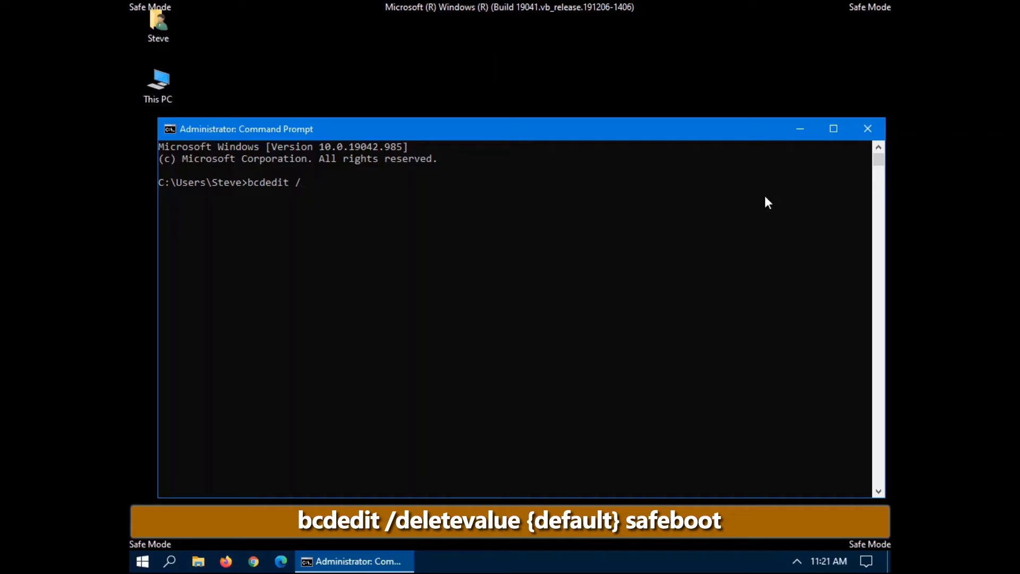
pyautogui.write('dele')
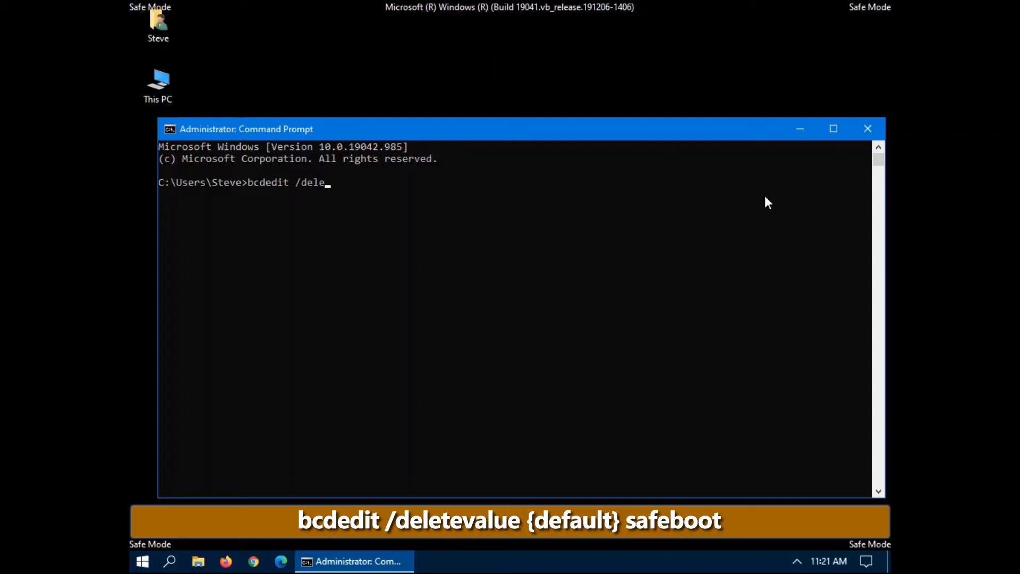
pyautogui.write('tevalue')
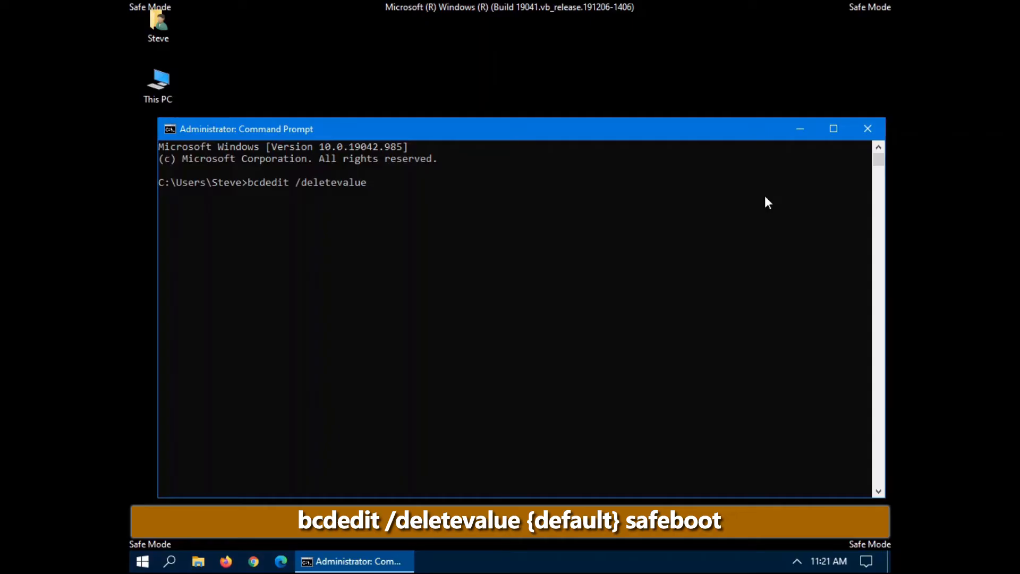
pyautogui.write('{default')
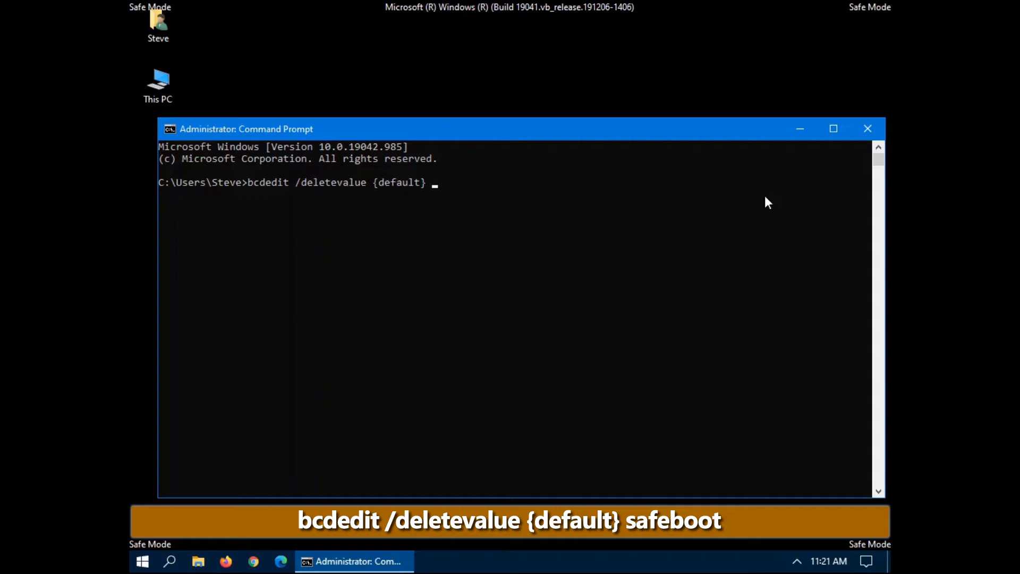
pyautogui.write('safeboot')
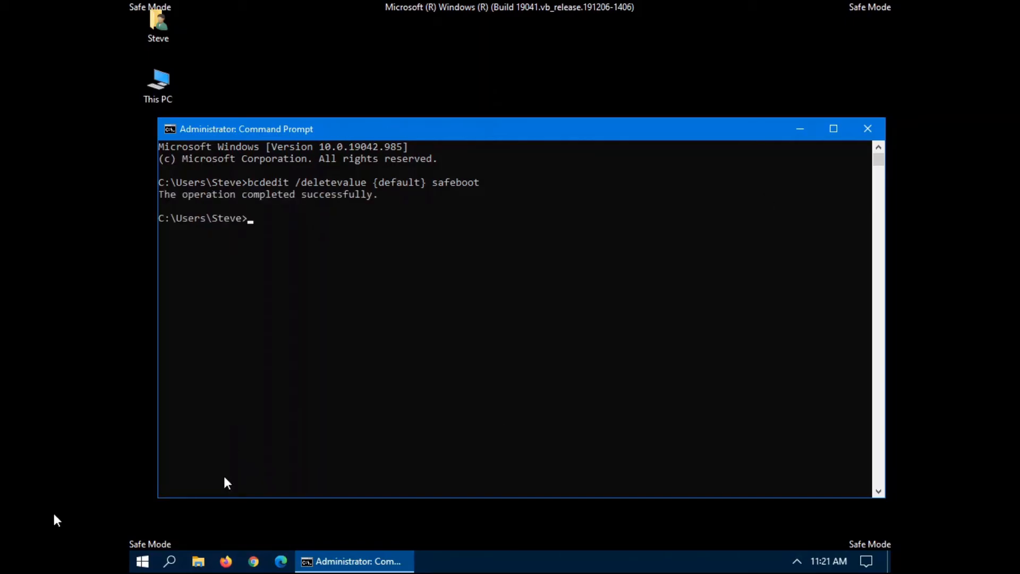
# Restart Windows from Start > Power so it boots back to the normal desktop.
pyautogui.click(142, 561)
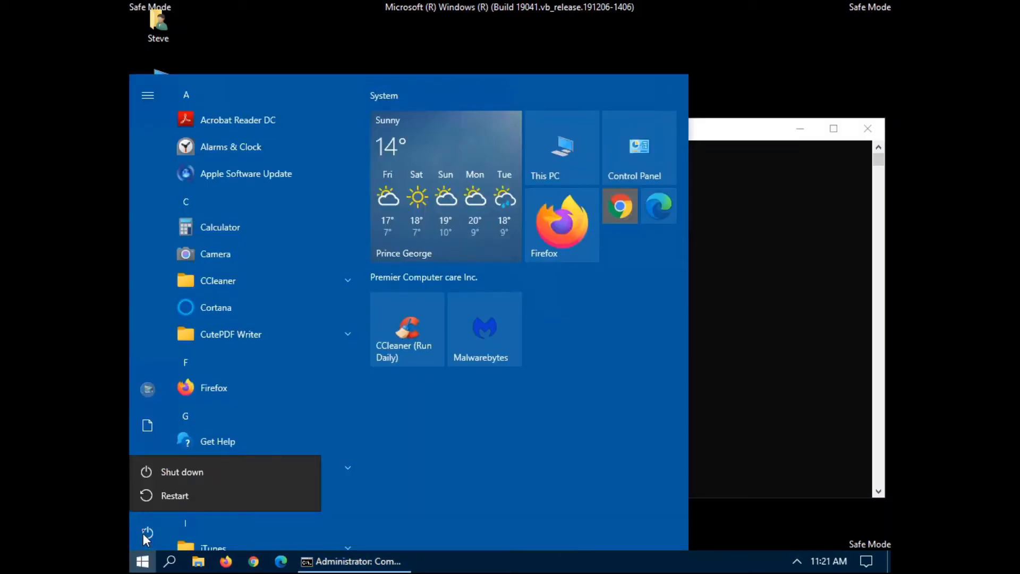
pyautogui.click(174, 495)
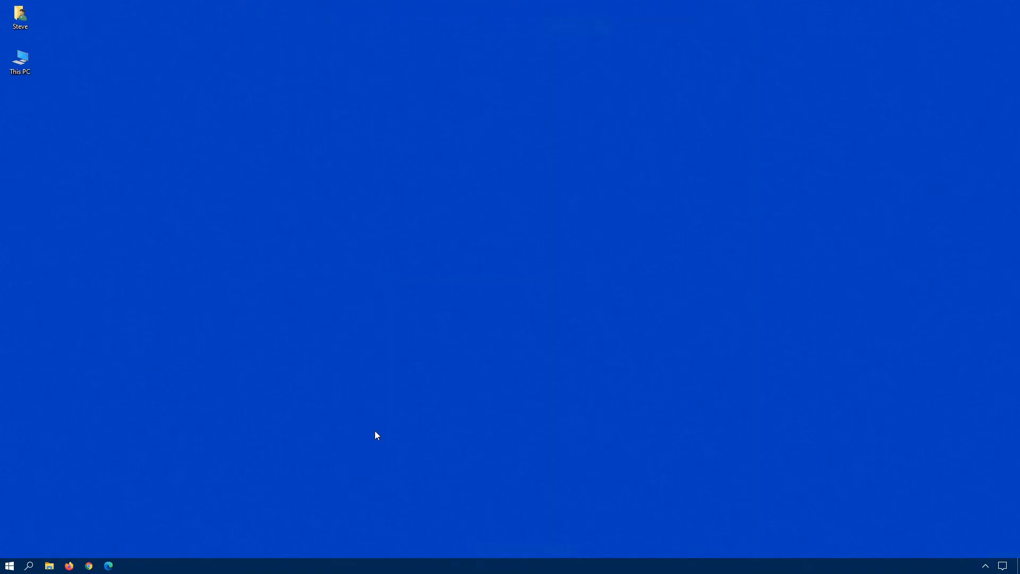
pyautogui.moveTo(153, 509)
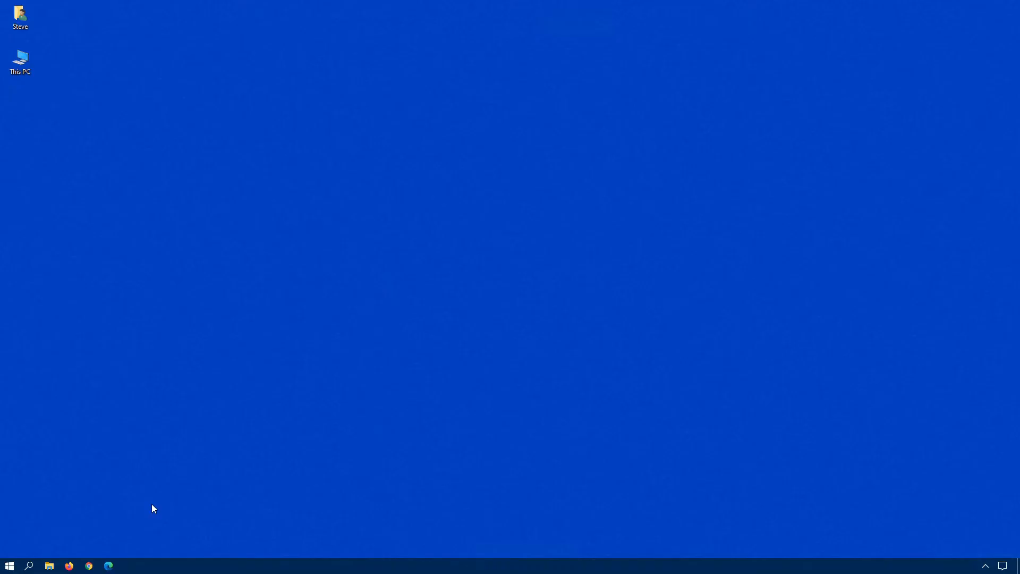
pyautogui.moveTo(41, 531)
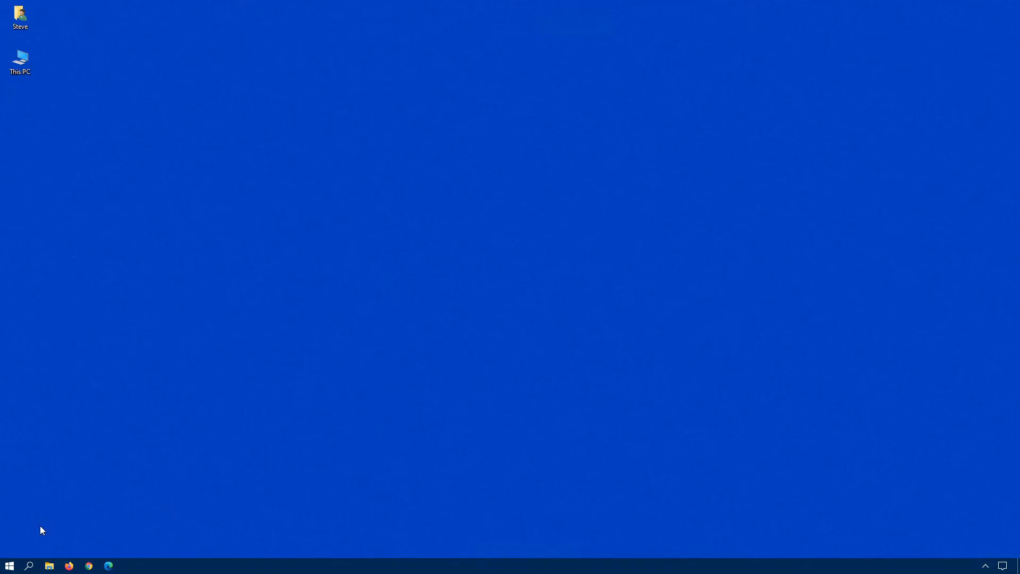
pyautogui.rightClick(9, 565)
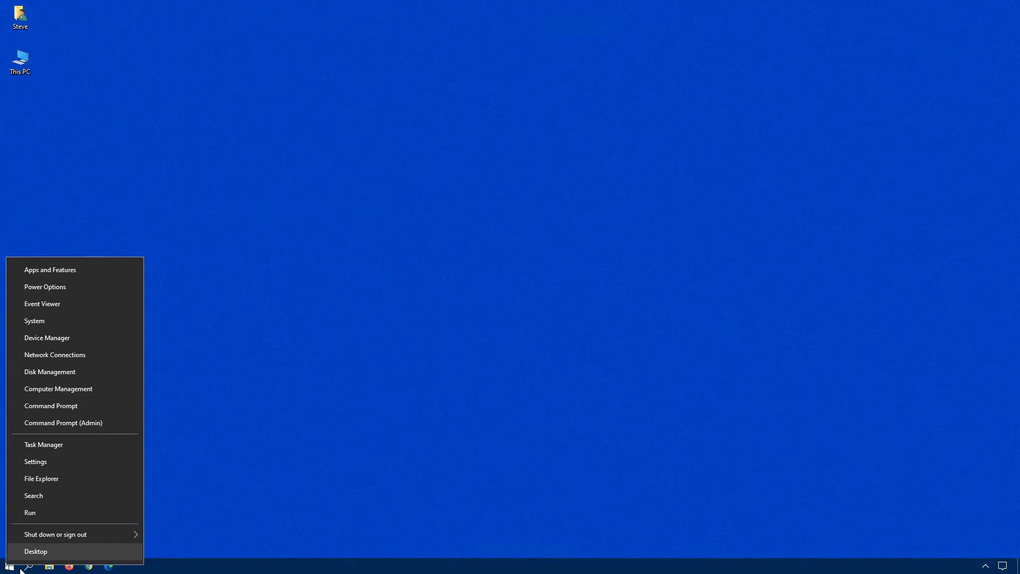
# Search for 'comm' and launch Command Prompt with administrator rights.
pyautogui.click(36, 551)
pyautogui.write('comm')
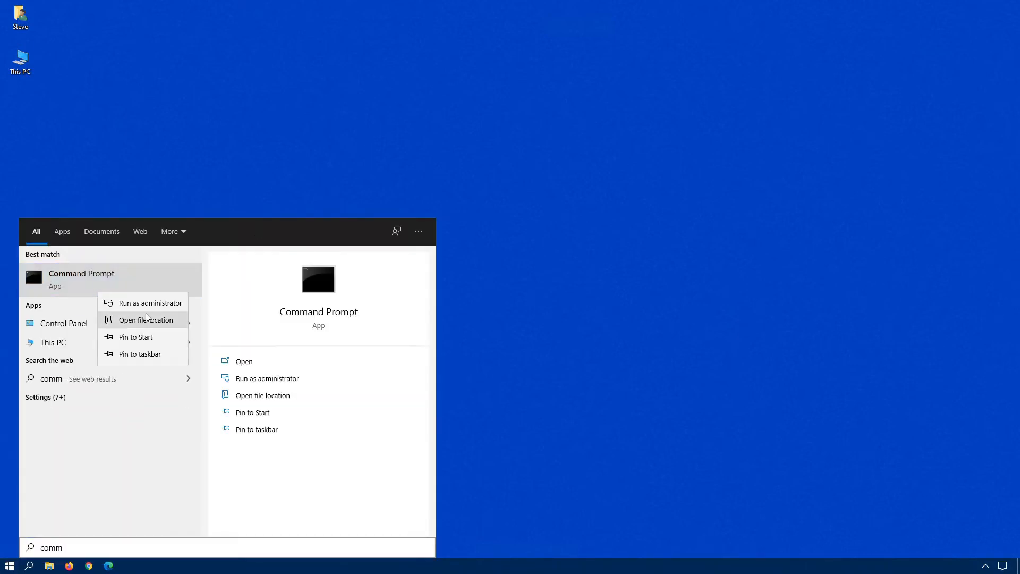
pyautogui.click(150, 302)
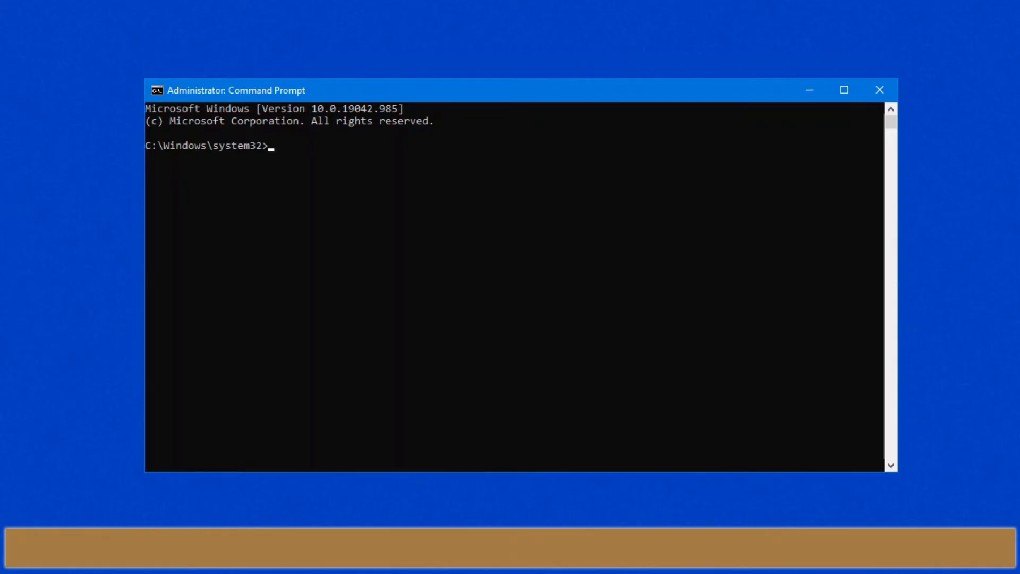
# Run bcdedit to set {default} safeboot minimal and safebootalternateshell yes.
pyautogui.write('bcdedit /set {default} safeboot minimal')
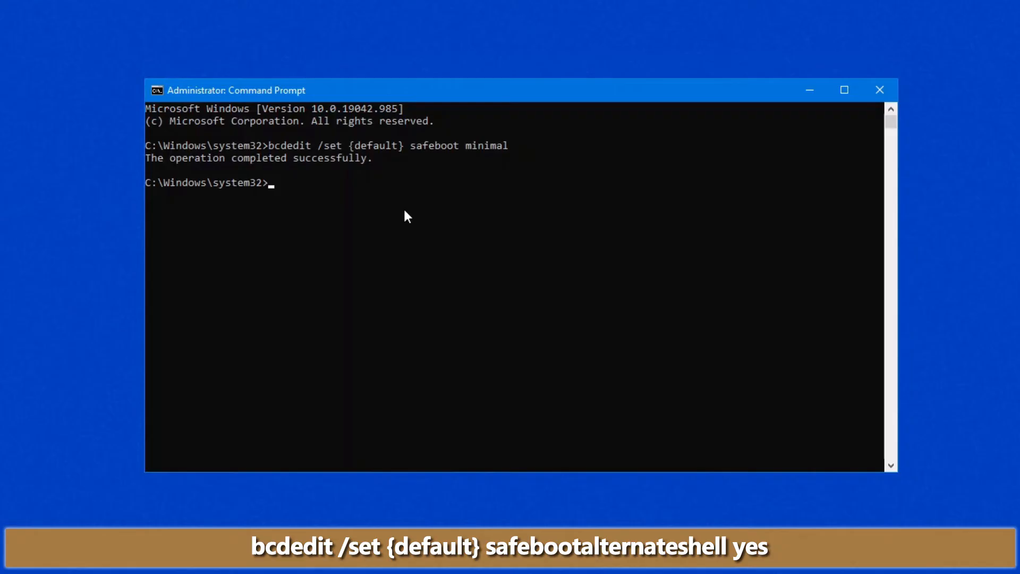
pyautogui.write('bcdedit /set {default} safebootalternateshell yes')
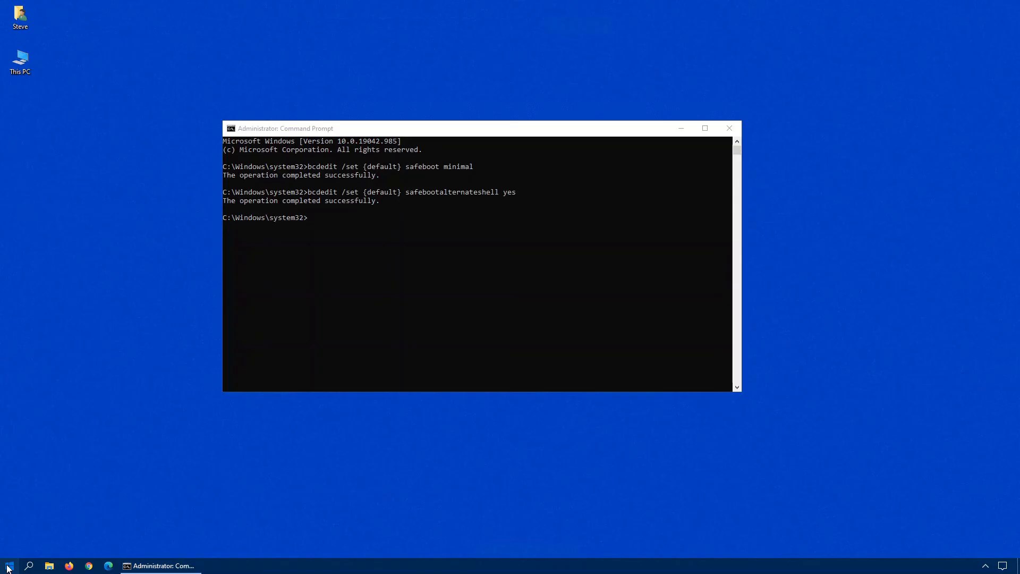
# Launch a new administrator cmd.exe window from Start.
pyautogui.click(9, 566)
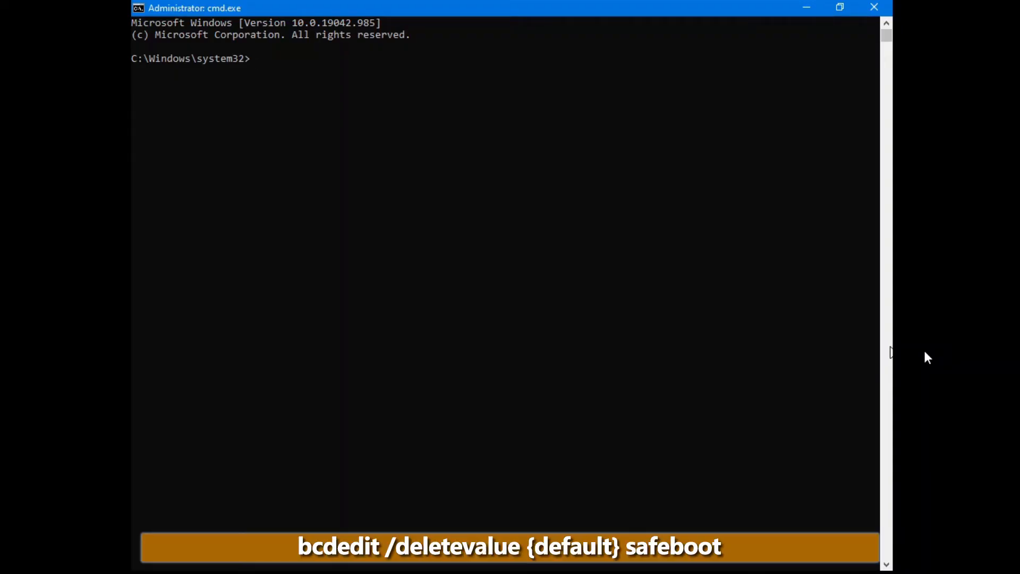
# Run bcdedit /deletevalue {default} safeboot, retyping it correctly after a typo.
pyautogui.write('bcdedit')
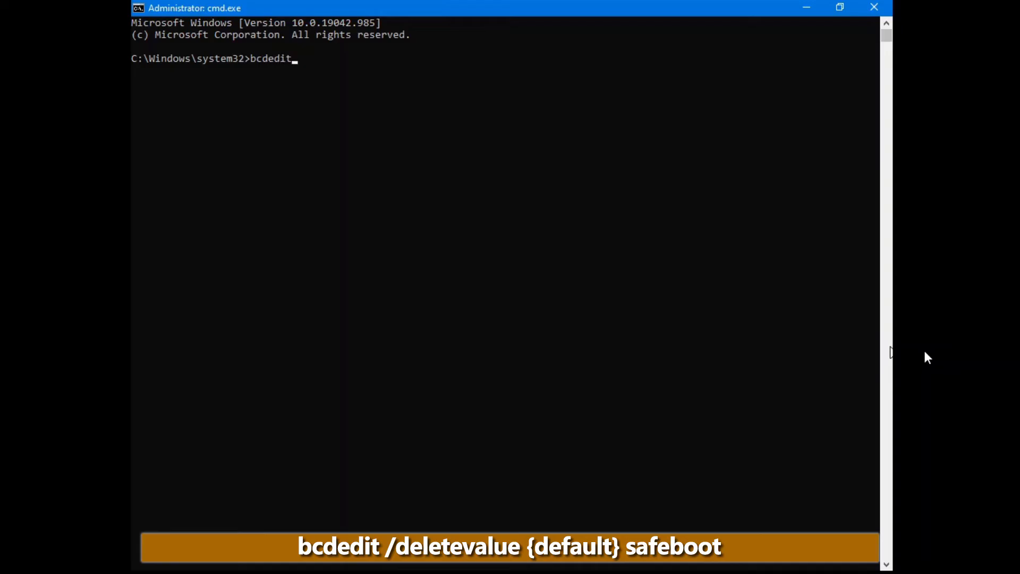
pyautogui.write('/')
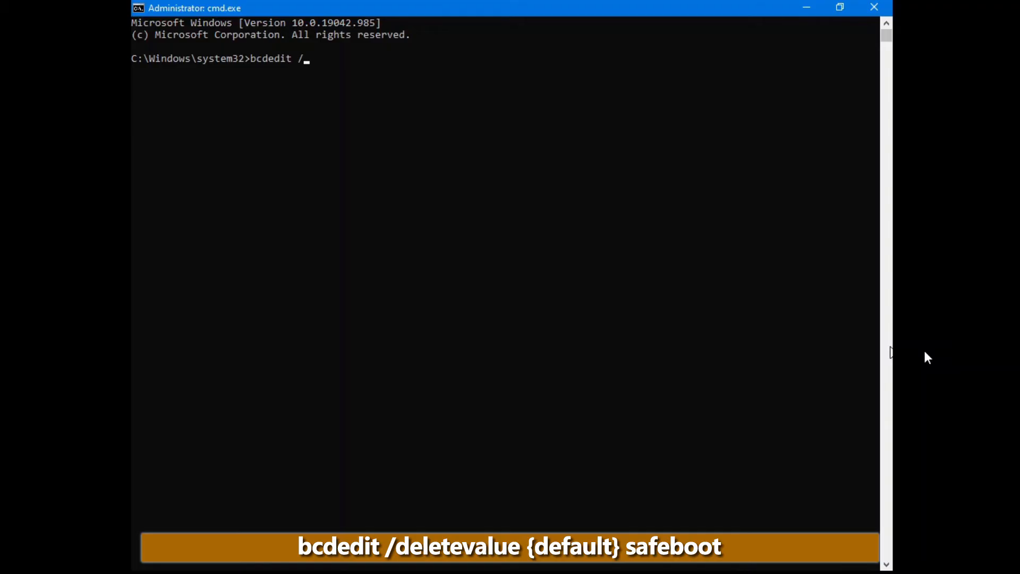
pyautogui.write('d')
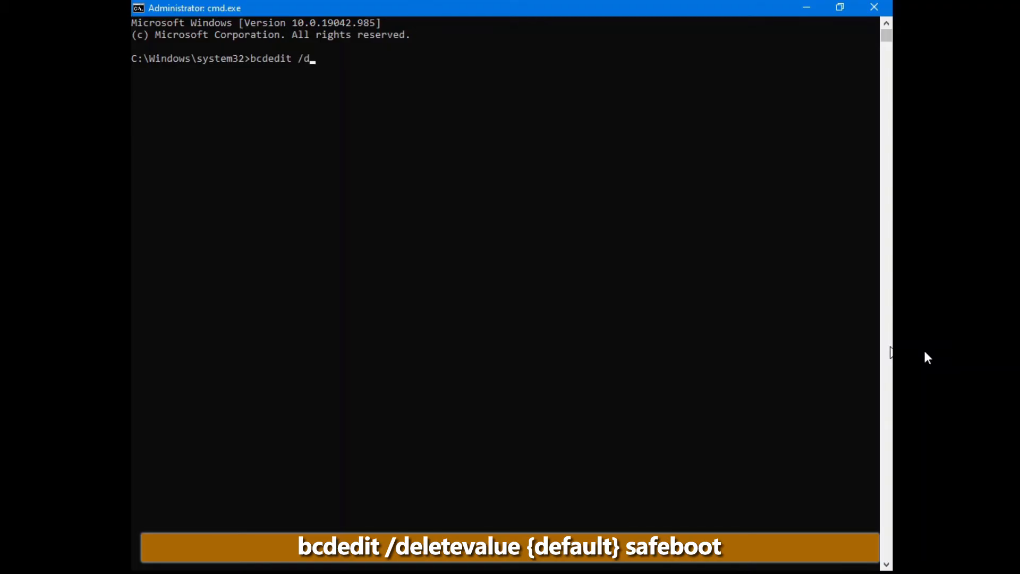
pyautogui.write('elete')
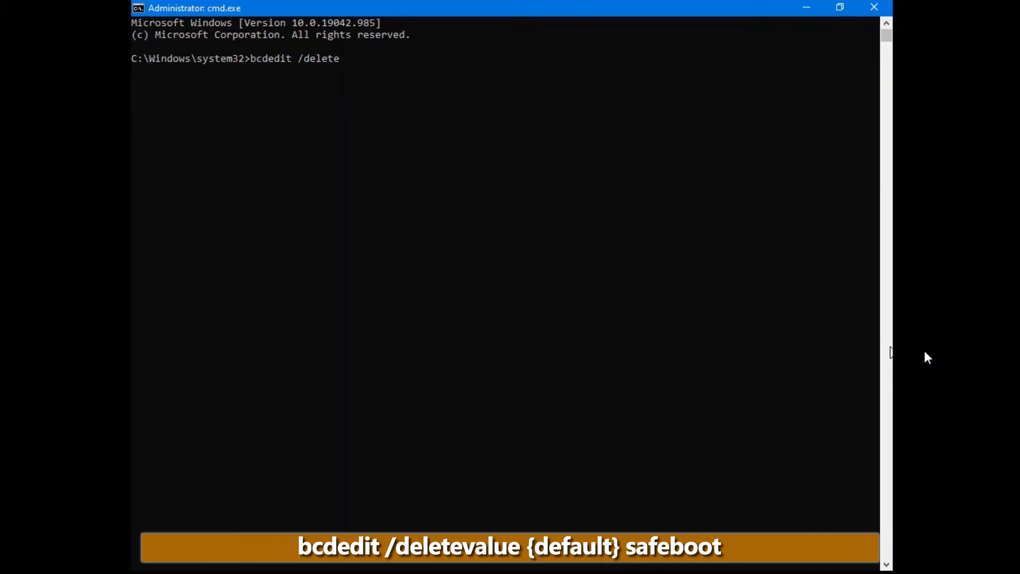
pyautogui.write('value')
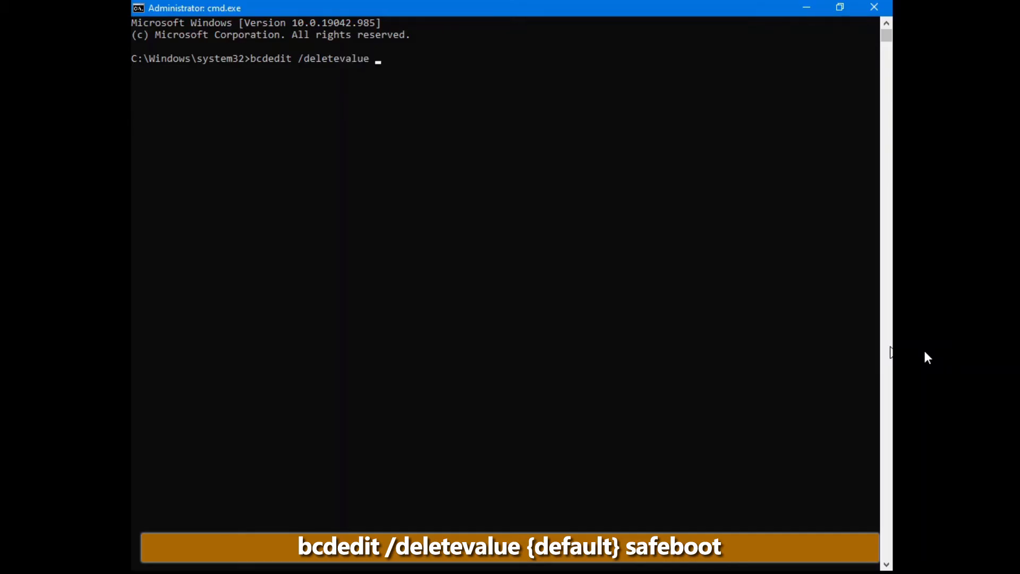
pyautogui.write('{')
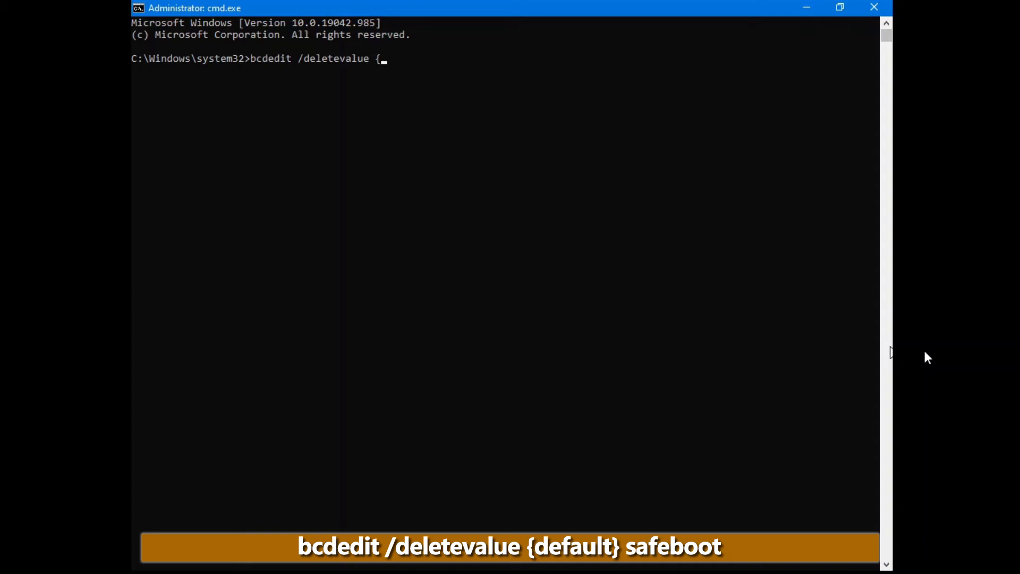
pyautogui.write('default')
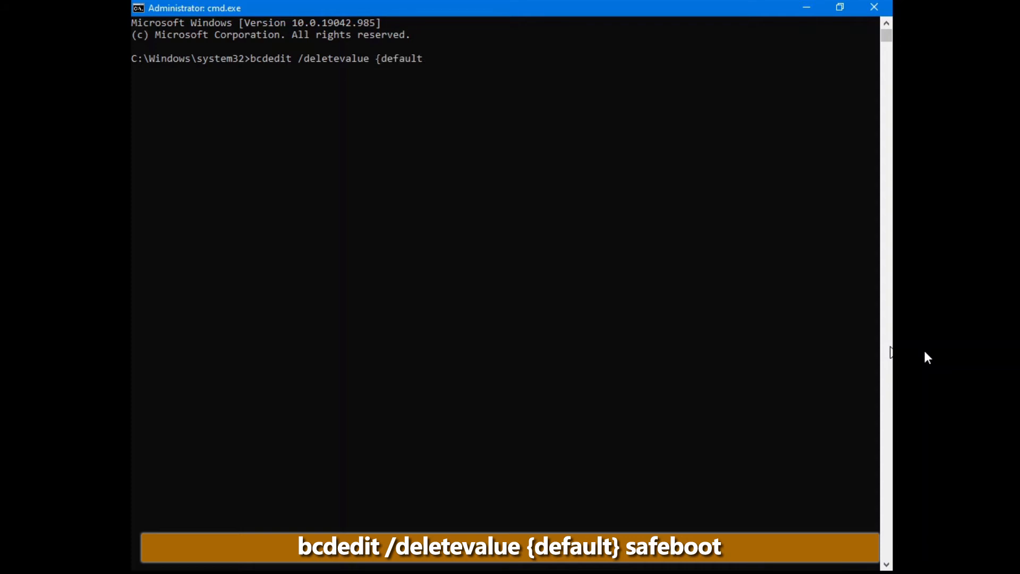
pyautogui.write('safen')
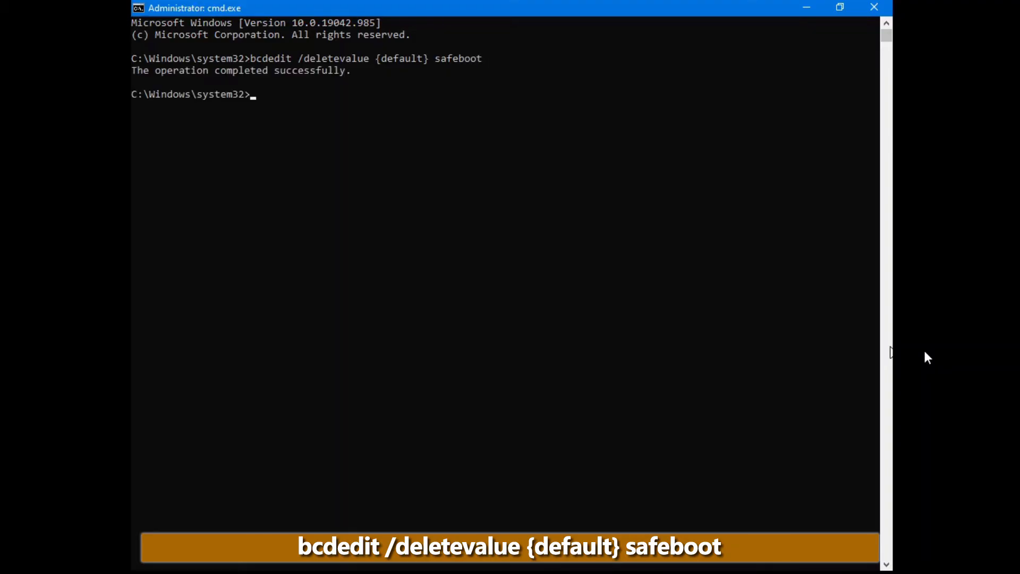
pyautogui.write('bcdedit /deletevalue {default} safeboot')
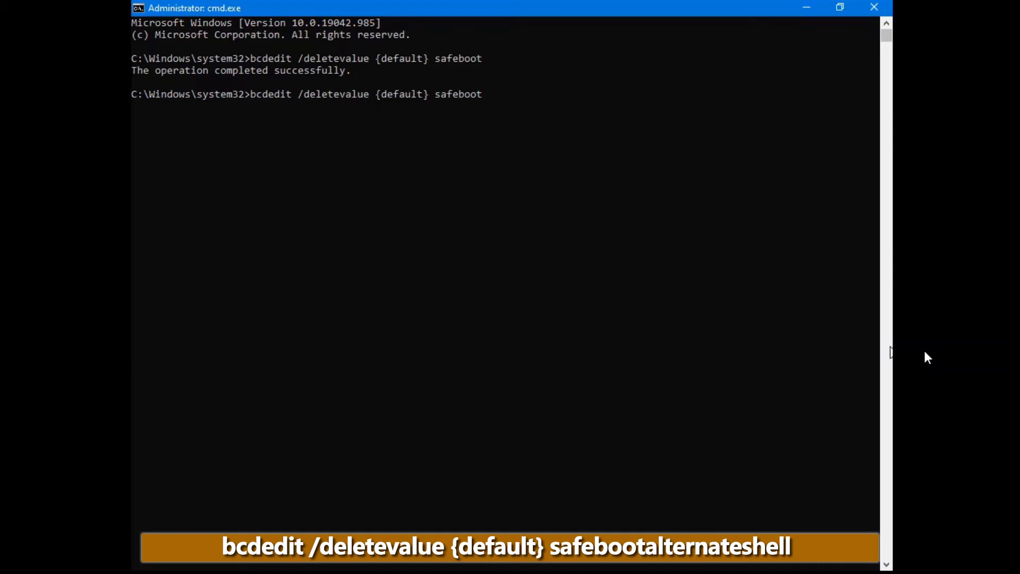
# Delete the safebootalternateshell value from the {default} boot entry with bcdedit /deletevalue.
pyautogui.write('al')
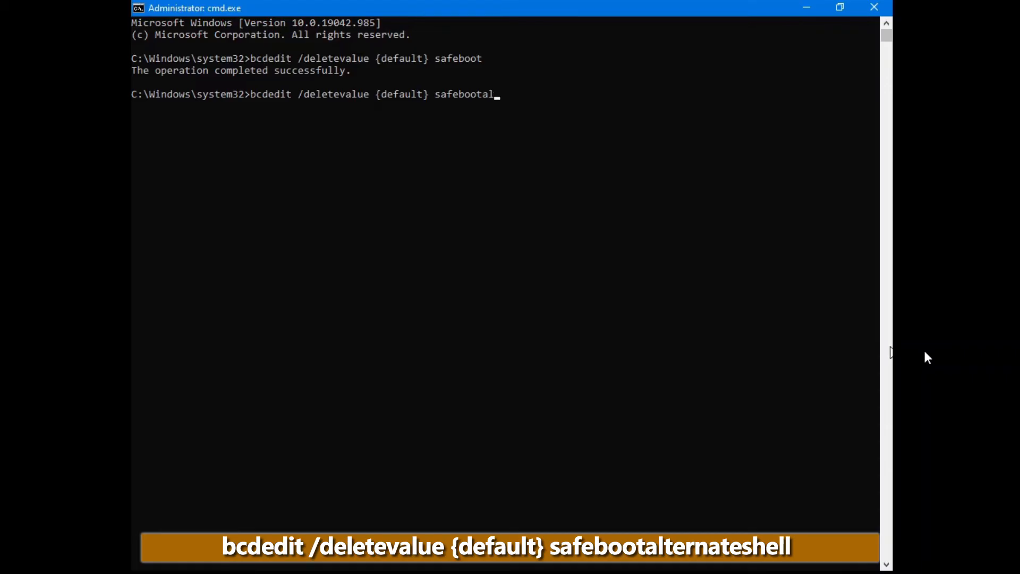
pyautogui.write('ternateshell yes')
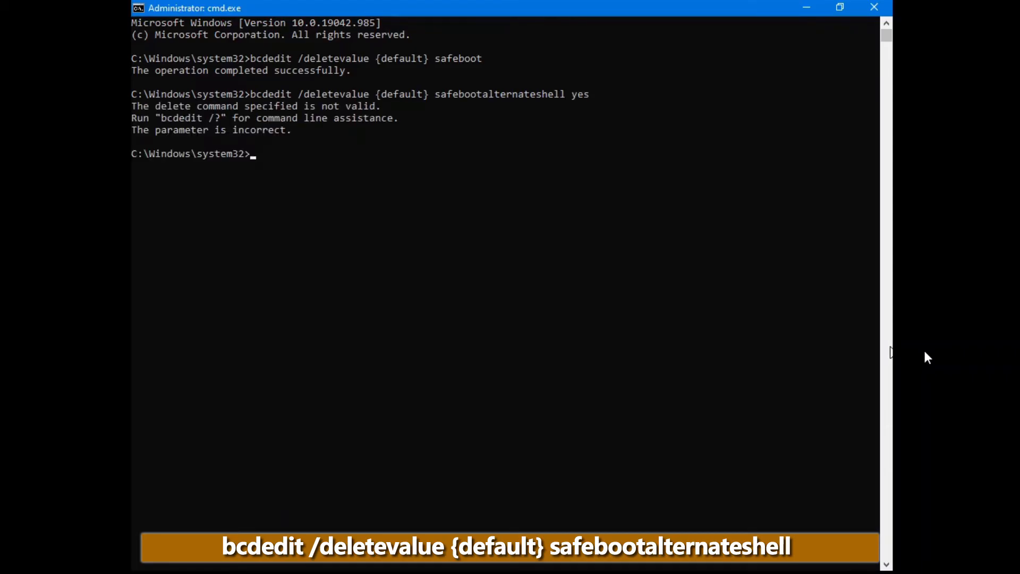
pyautogui.write('bcdedit /deletevalue {default} safebootalternateshell')
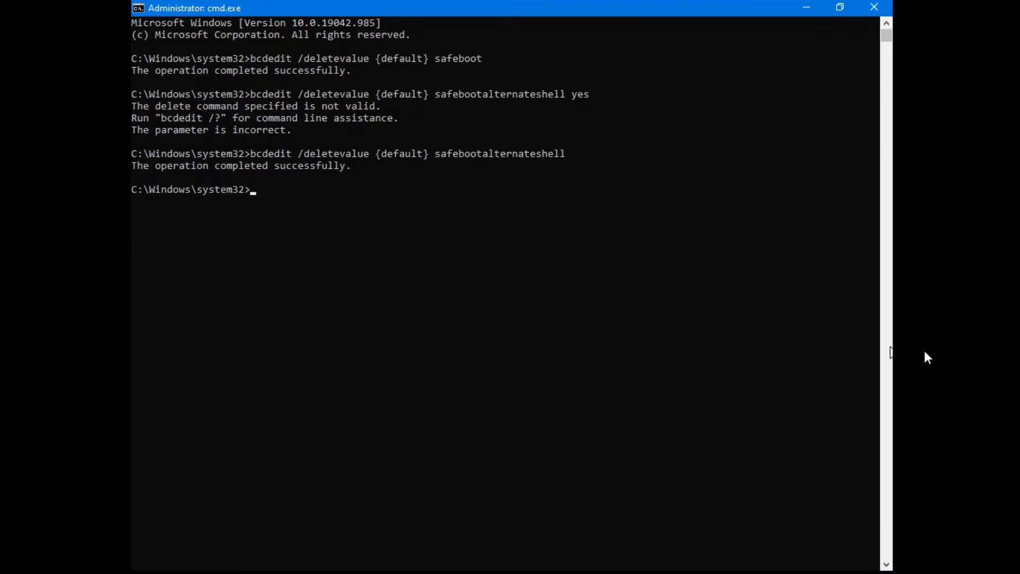
# Force an immediate restart with 'shutdown -r -f -t 0', returning to the desktop.
pyautogui.write('shut')
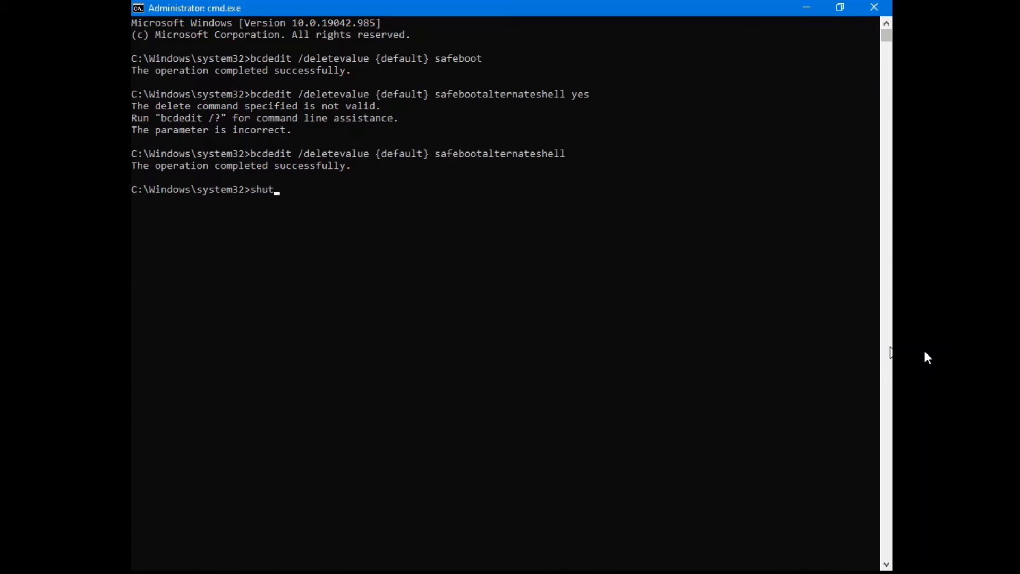
pyautogui.write('down -r -')
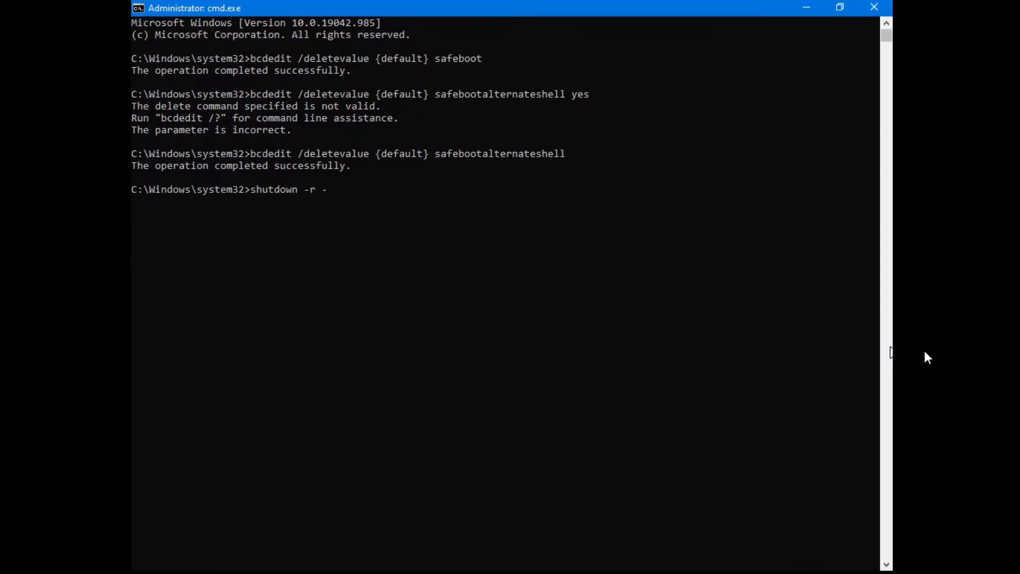
pyautogui.write('f -t')
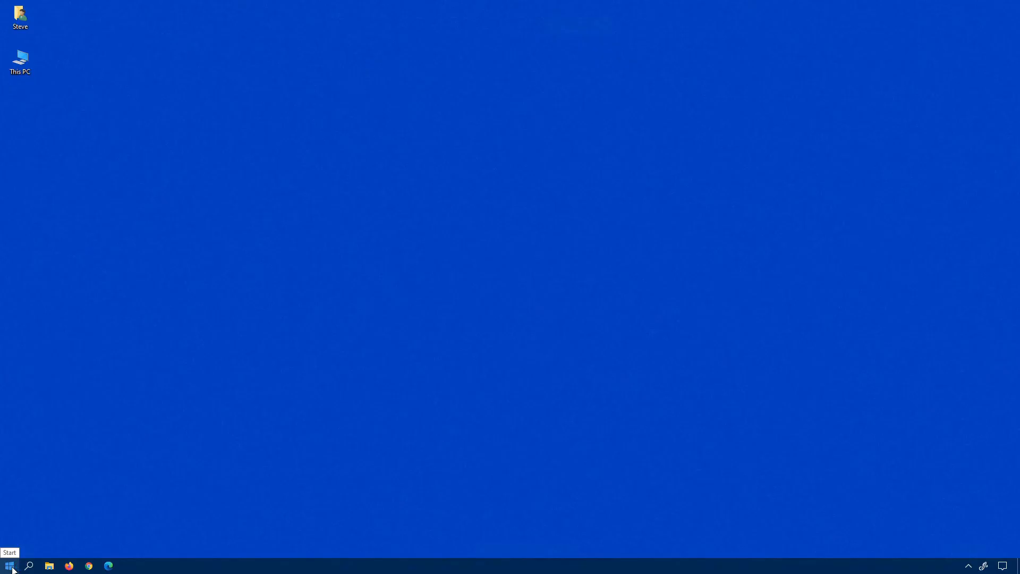
pyautogui.moveTo(9, 566)
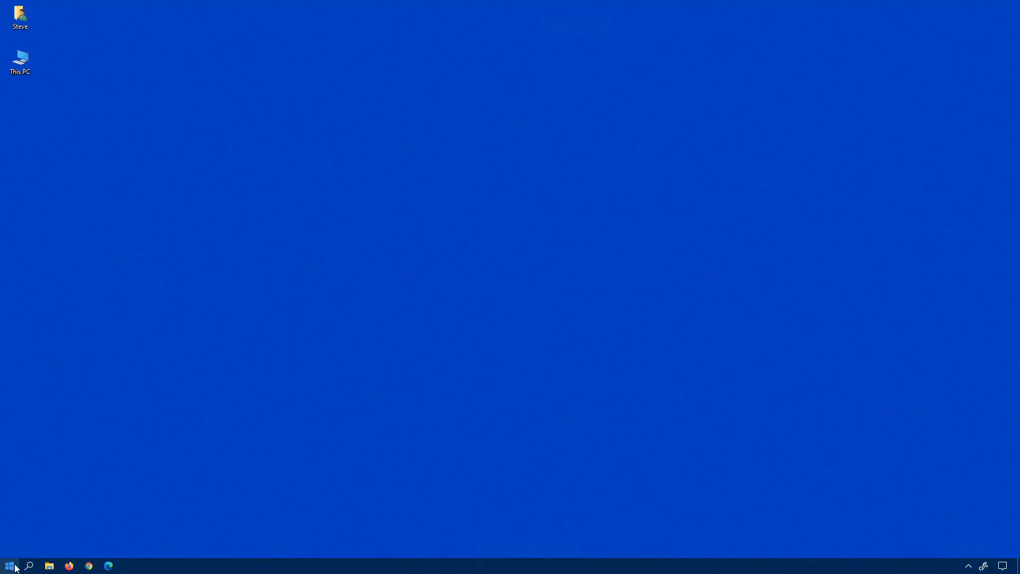
# Search 'com' from Start and launch Command Prompt as administrator.
pyautogui.click(9, 566)
pyautogui.write('com')
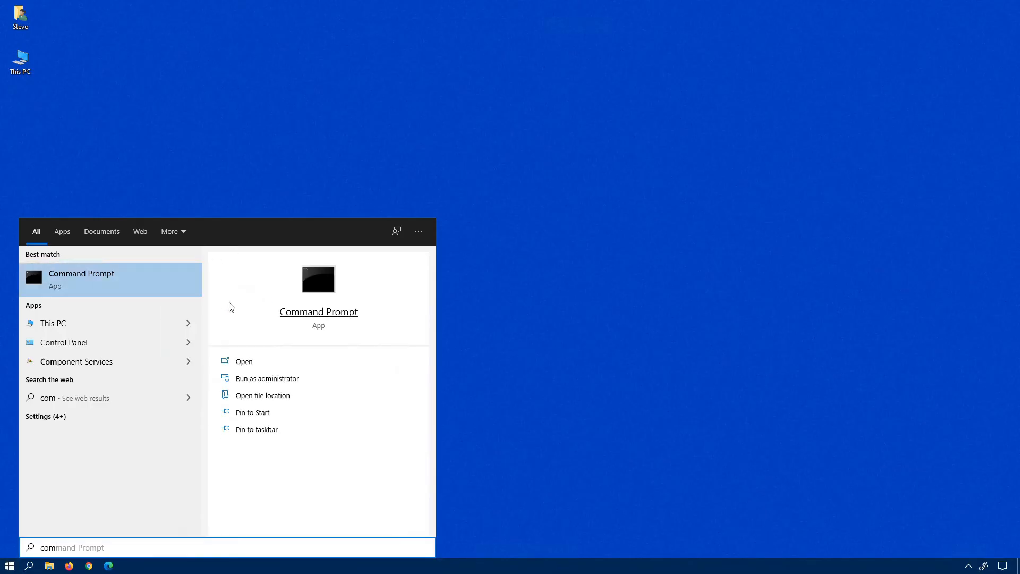
pyautogui.click(267, 378)
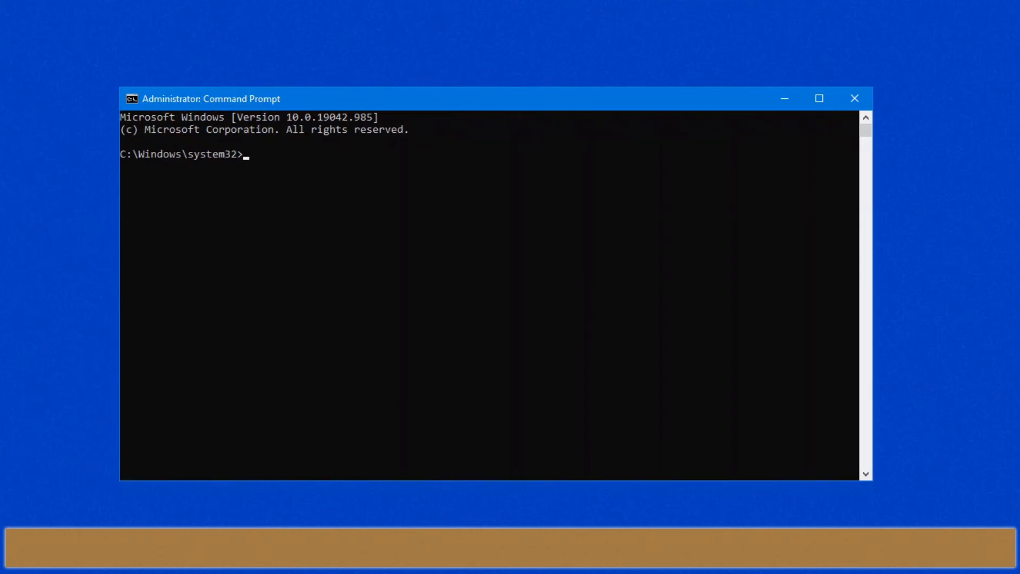
pyautogui.moveTo(506, 266)
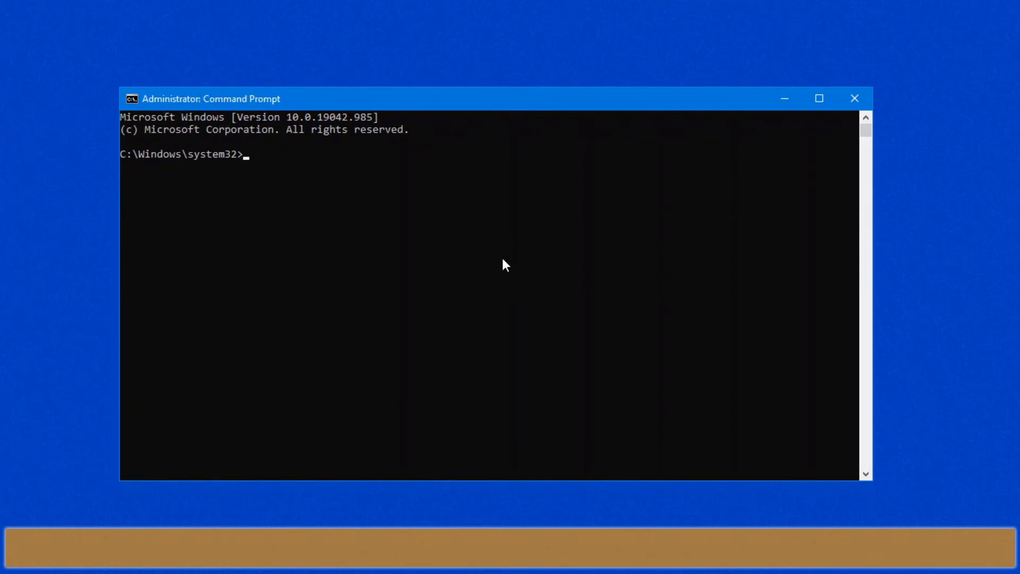
# Set {default} bootmenupolicy to legacy, then rerun it with standard instead.
pyautogui.write('bcdedit /set {default} bootmenupolicy legacy')
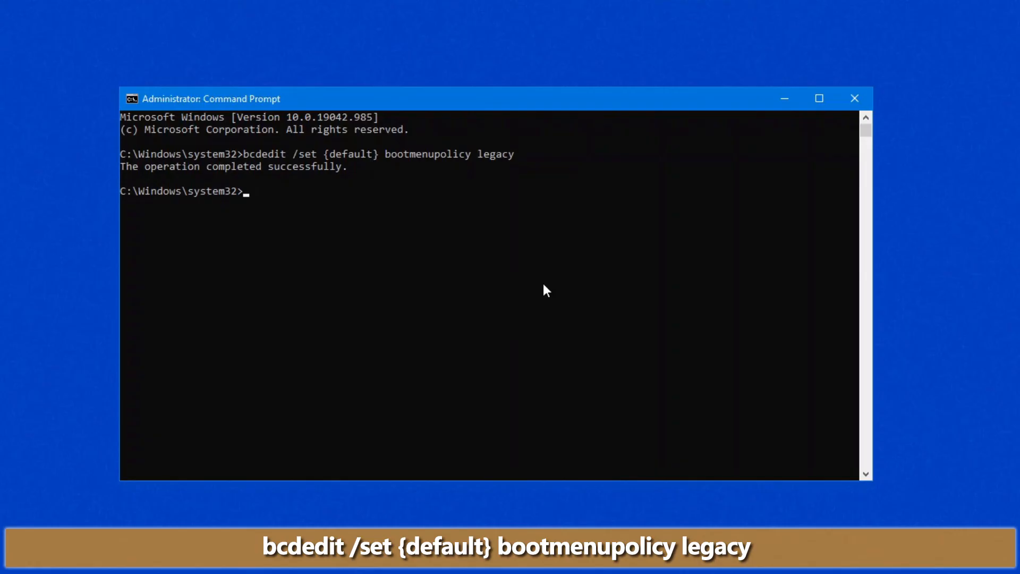
pyautogui.write('bcdedit /set {default} bootmenupolicy legacy')
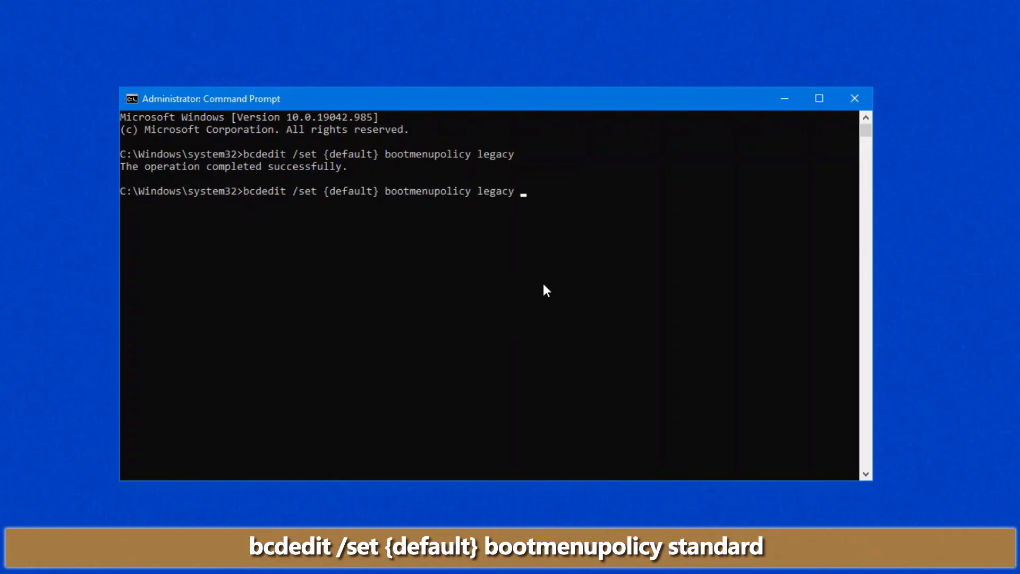
pyautogui.press('Backspace')
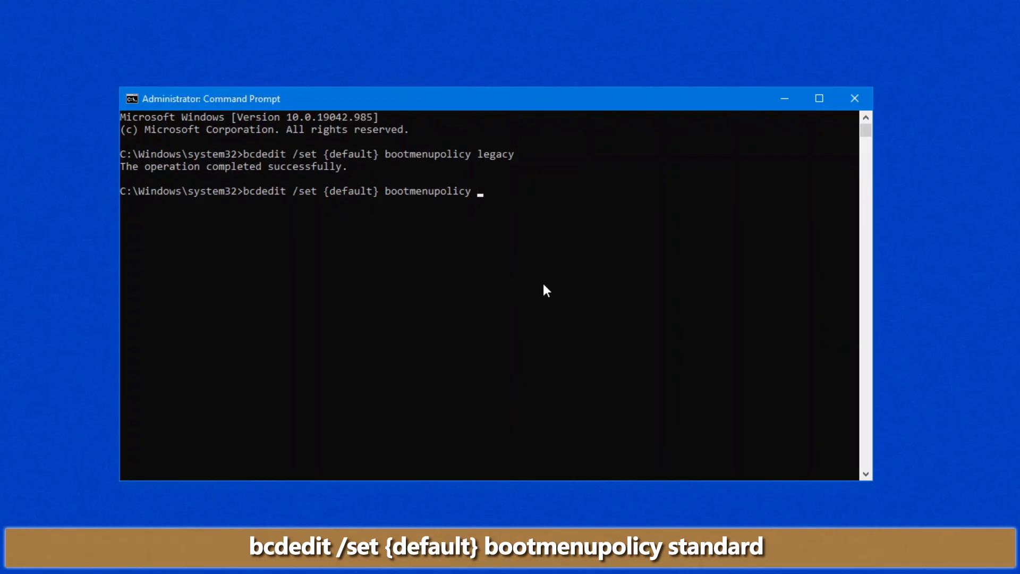
pyautogui.write('standard')
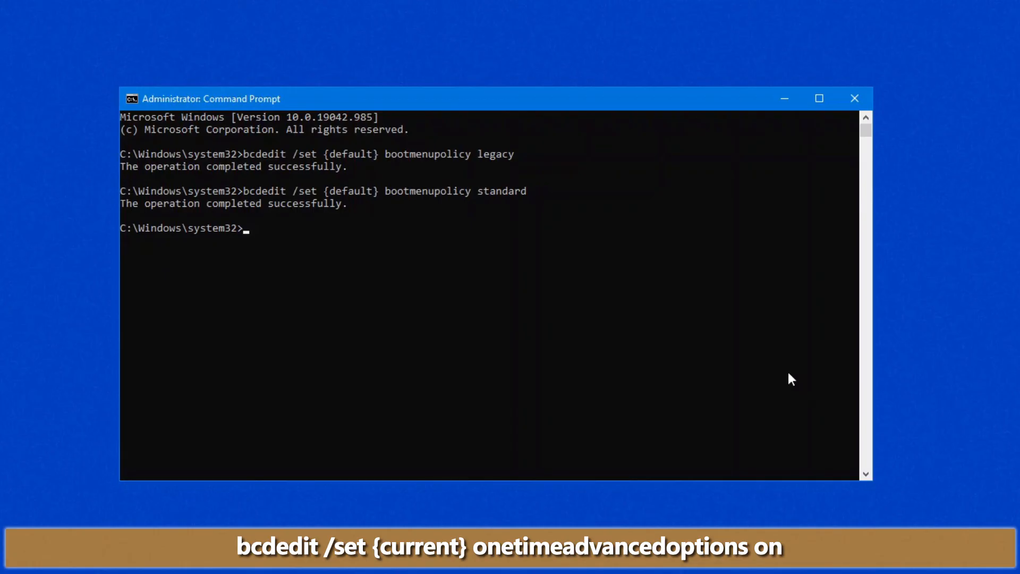
# Turn on onetimeadvancedoptions for the {current} boot entry with bcdedit /set.
pyautogui.write('bcdedit /set {current} onetimeadvancedoptions on')
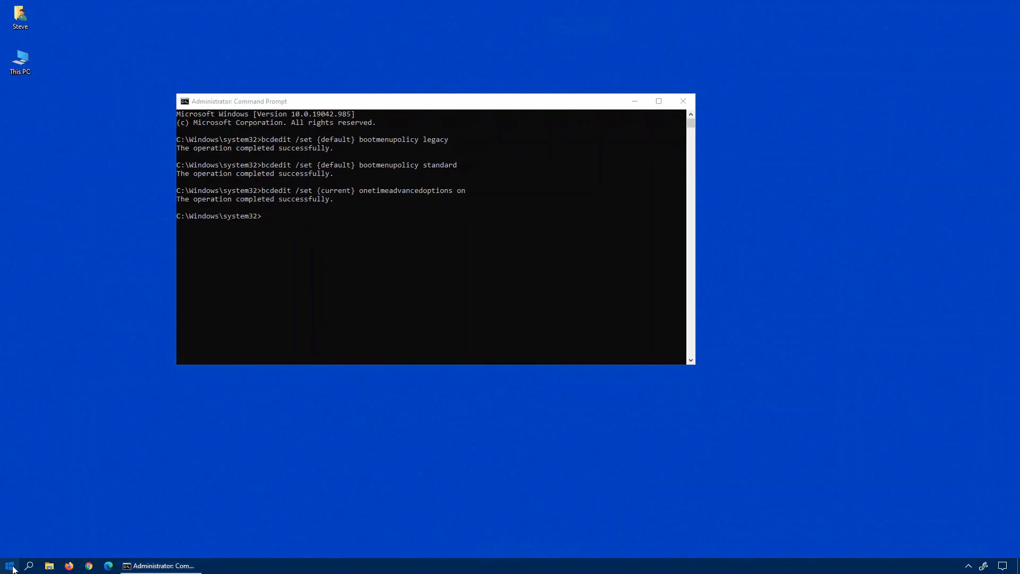
# Restart from the Start menu so the PC boots into Startup Settings.
pyautogui.click(9, 565)
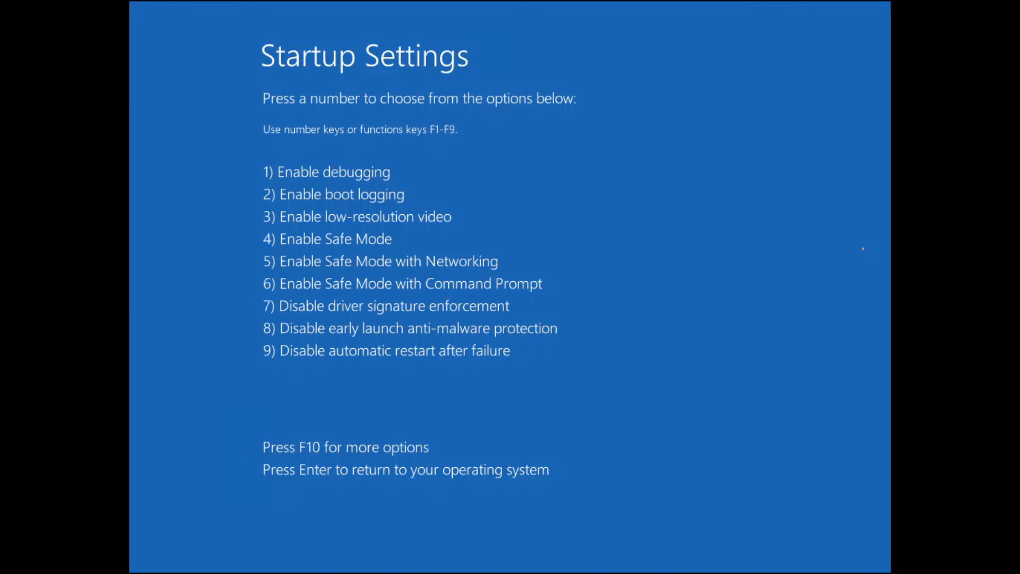
# Leave Startup Settings and boot into the normal Windows desktop.
pyautogui.press('Enter')
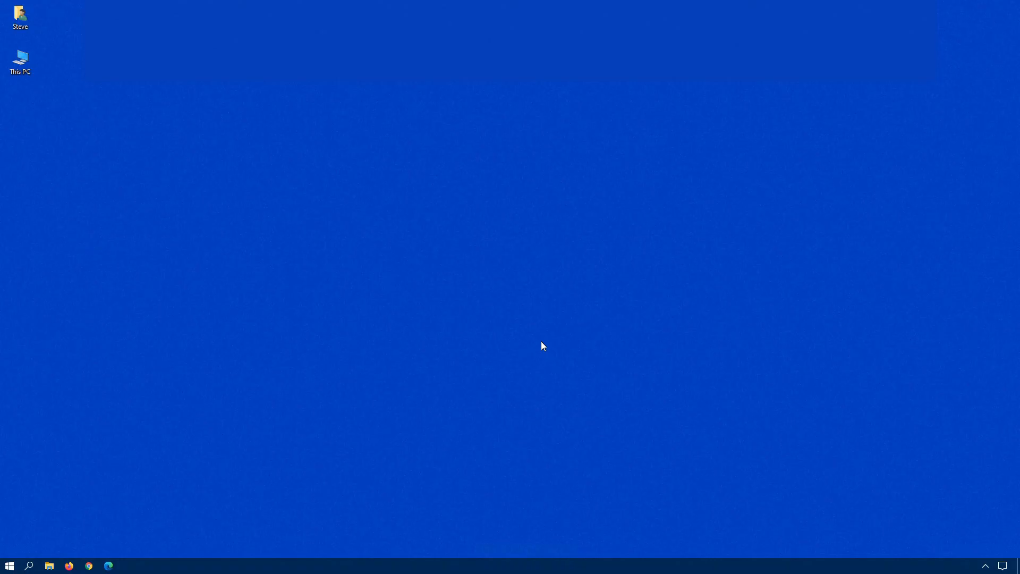